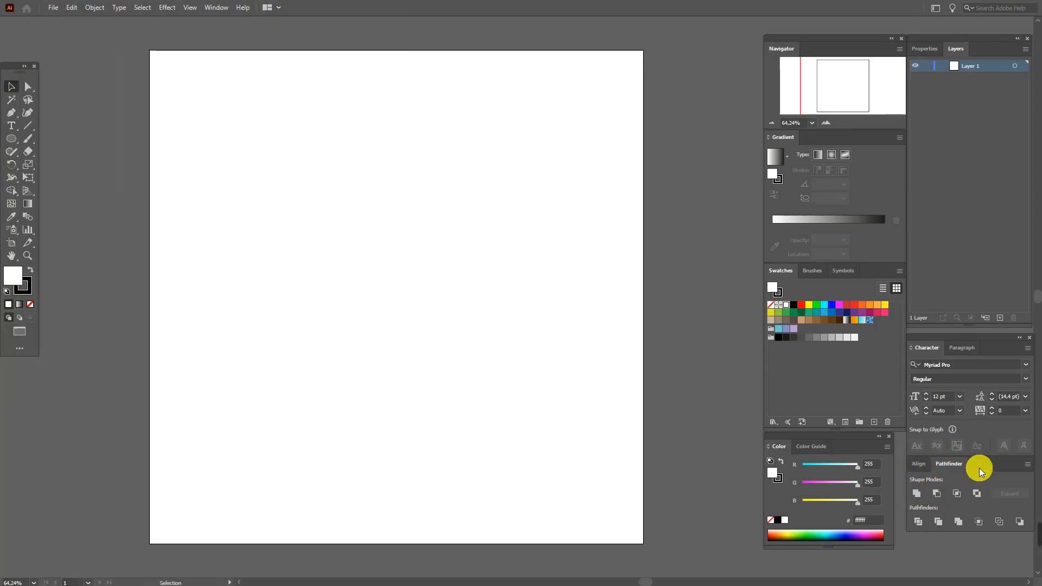
- Float the Pathfinder panel over the artboard and confirm it is checked under Window > Pathfinder
drag(948, 463, 656, 78)
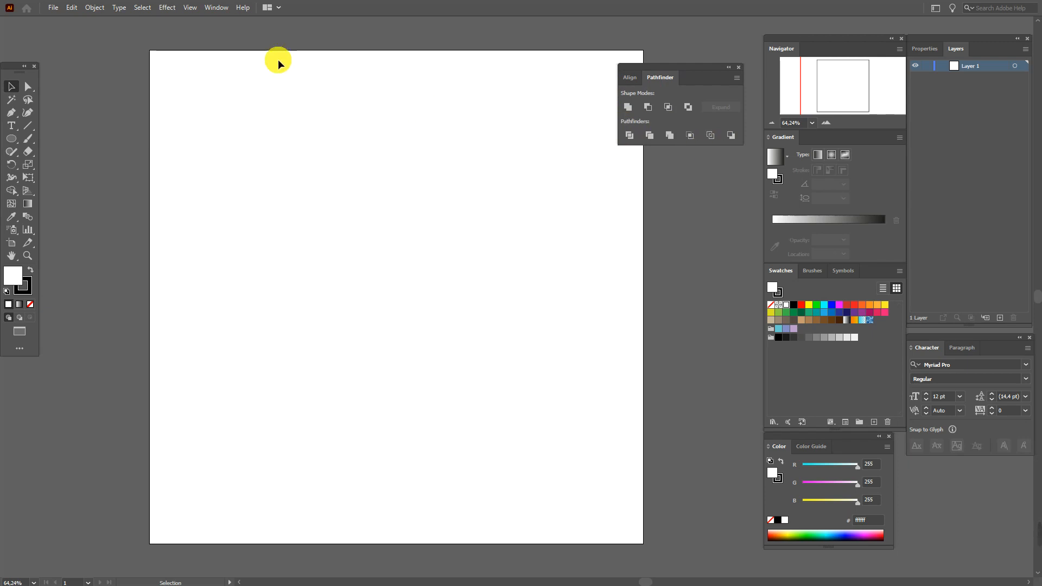
click(216, 7)
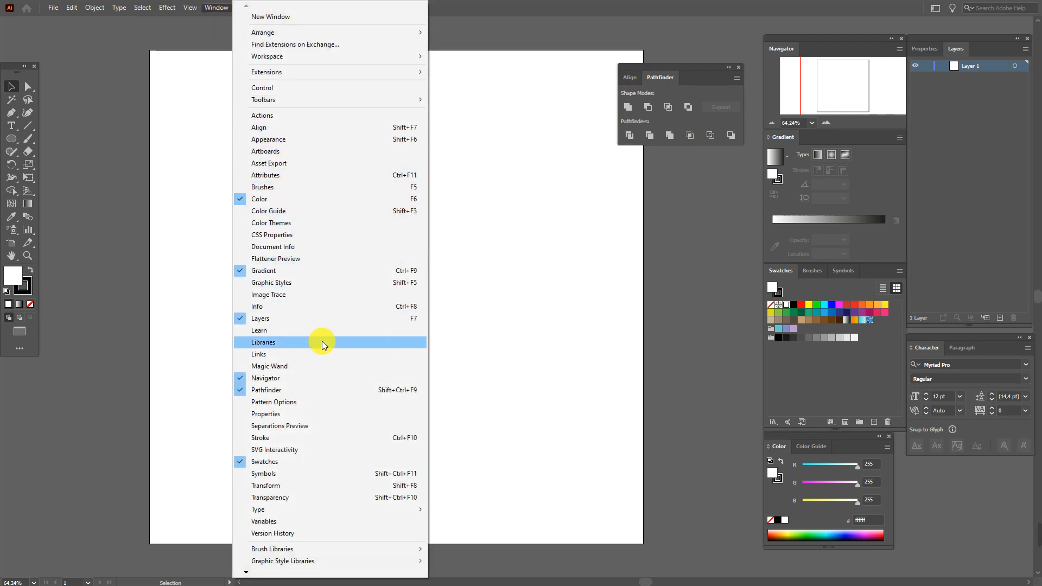
mouse_move(293, 390)
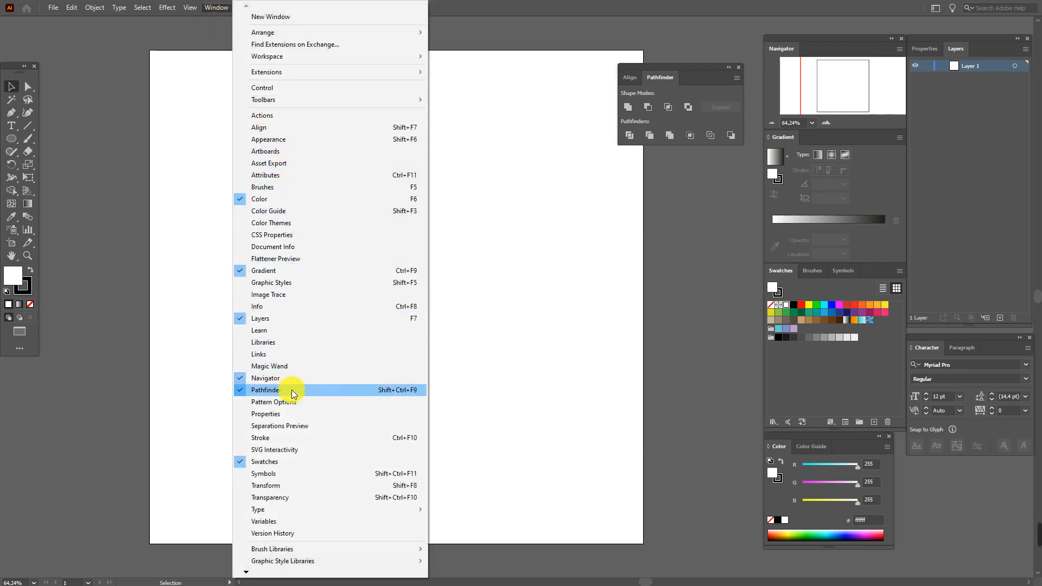
mouse_move(276, 395)
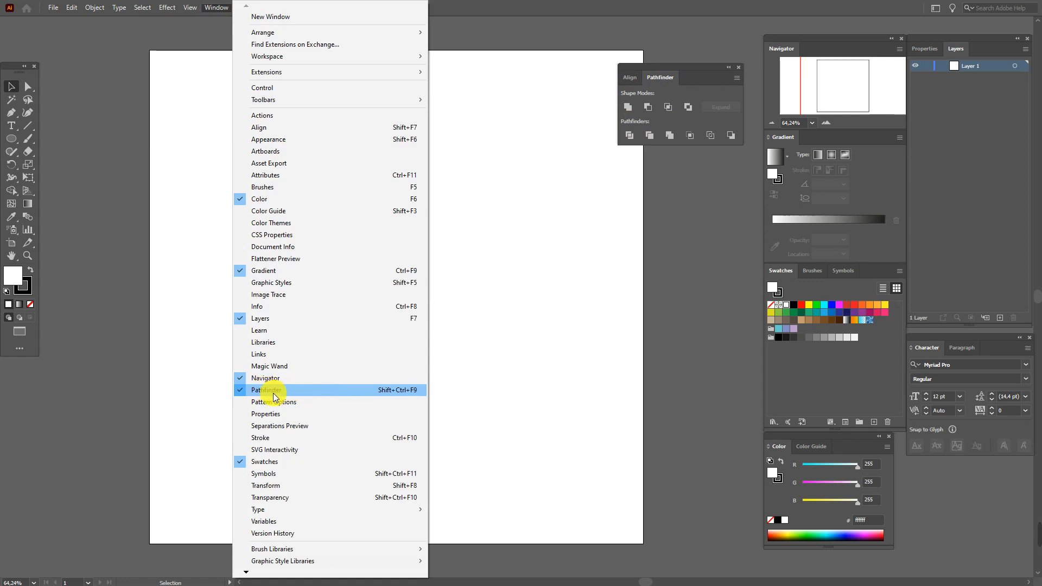
click(265, 391)
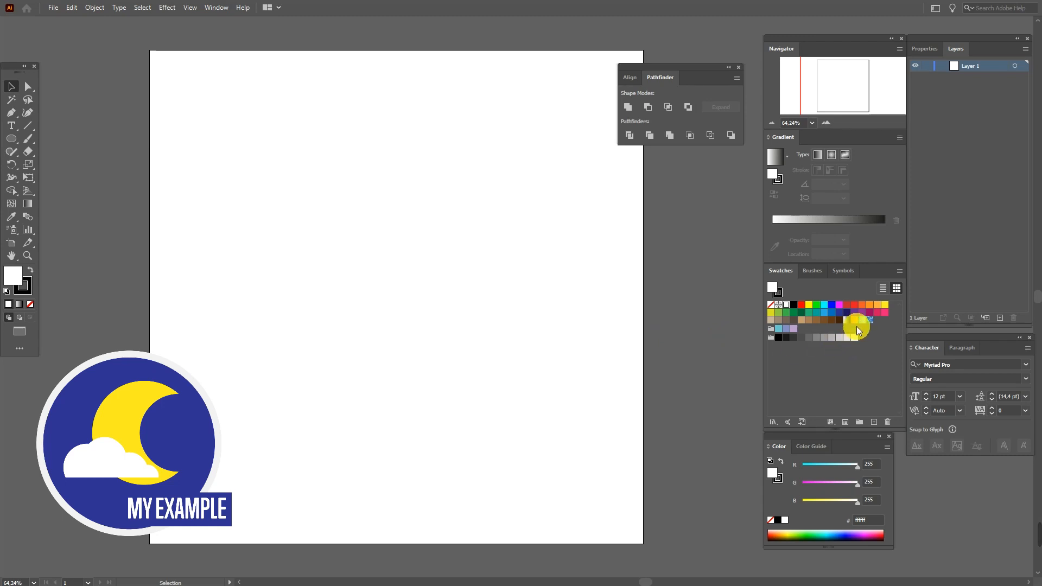
- Draw a large dark blue circle with stroke None and lock it in Layers
click(846, 319)
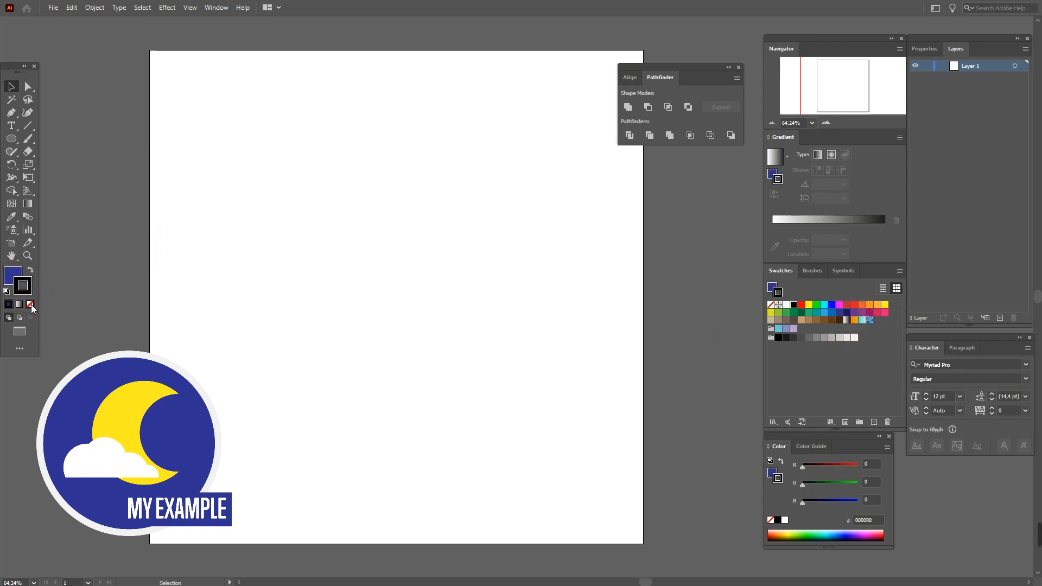
click(11, 139)
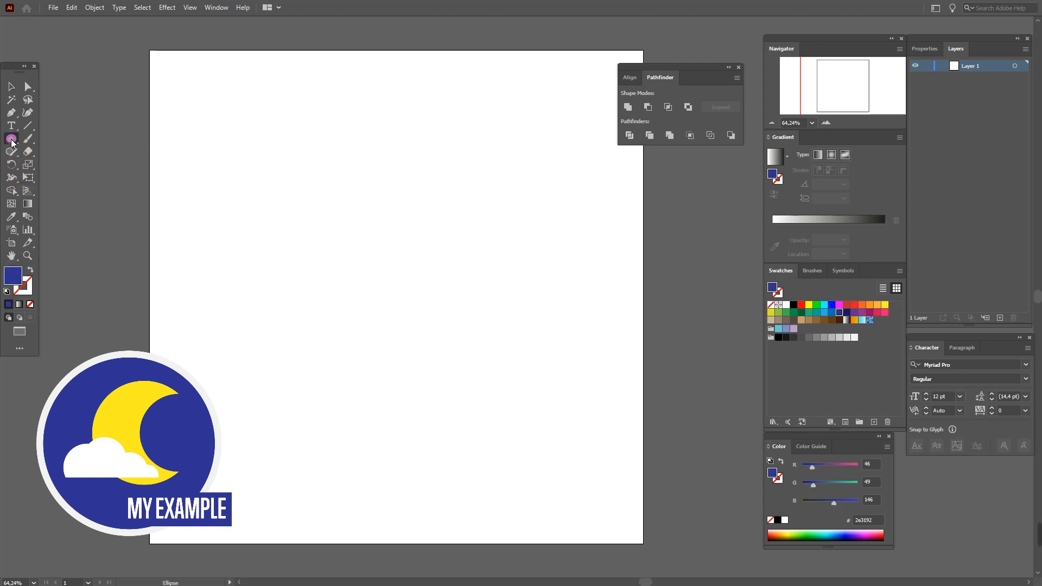
drag(264, 149, 577, 461)
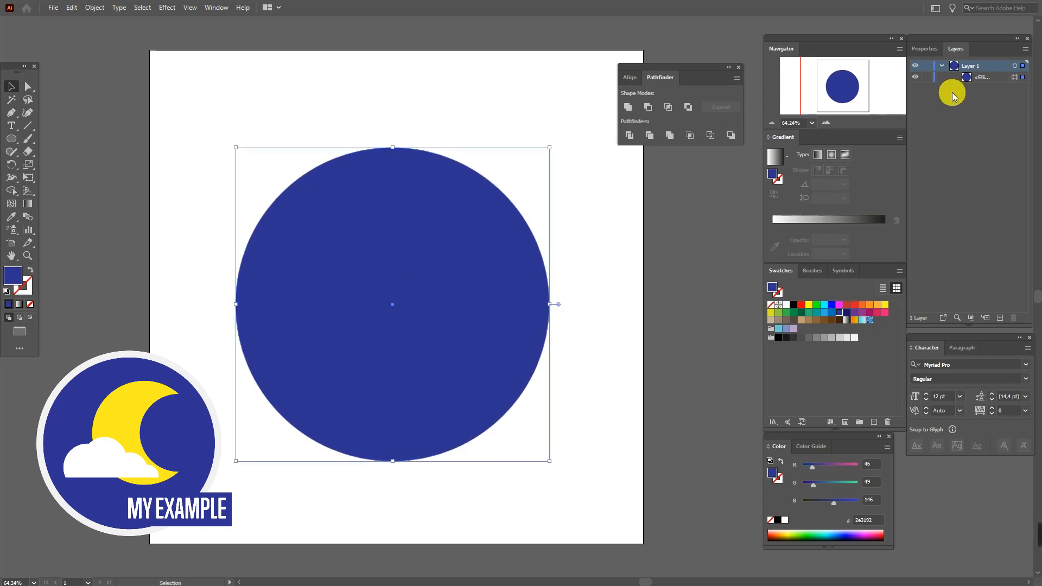
mouse_move(932, 85)
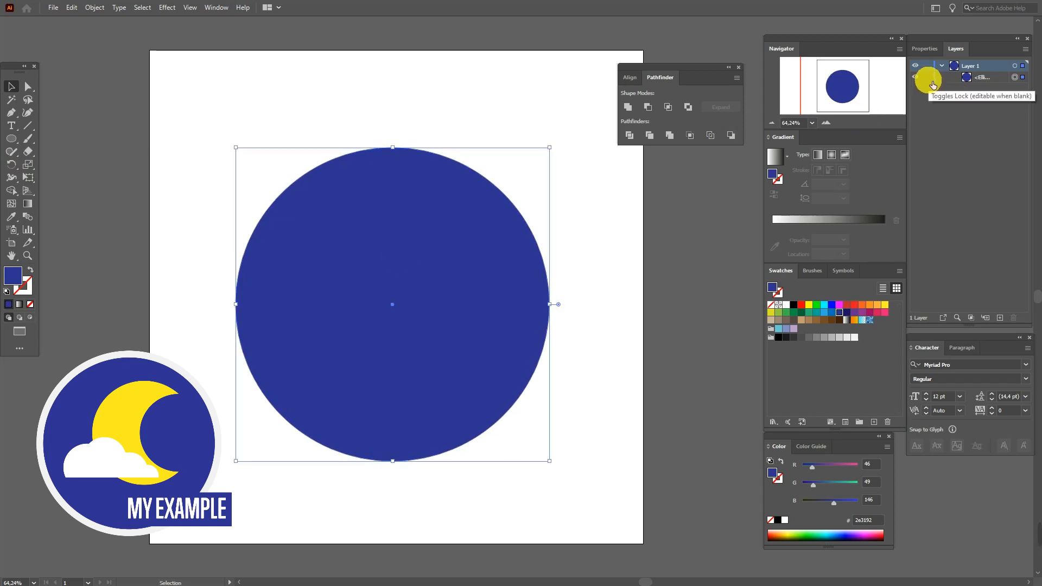
click(926, 77)
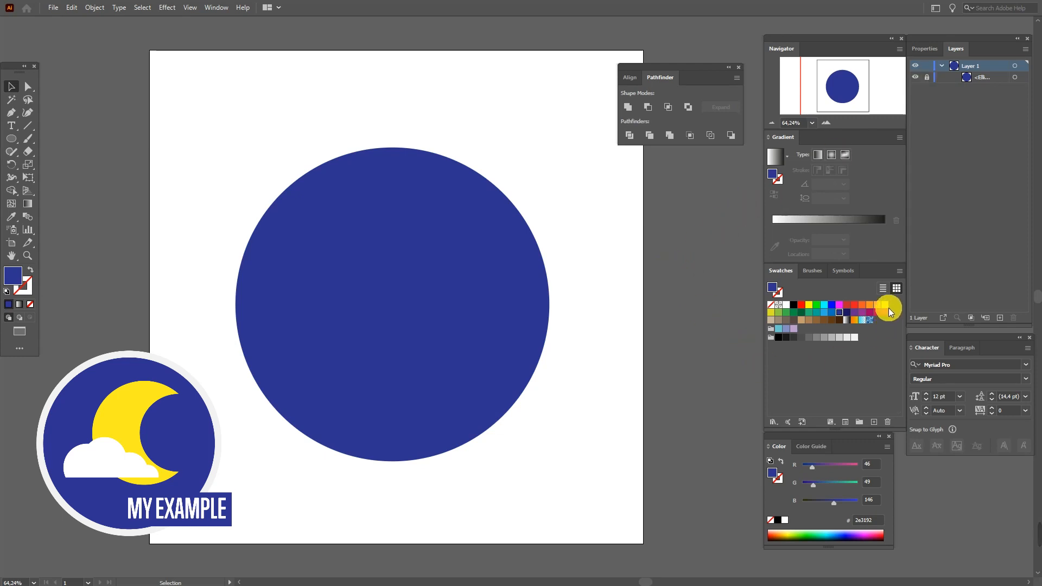
- Draw a yellow circle inside the blue circle
click(889, 306)
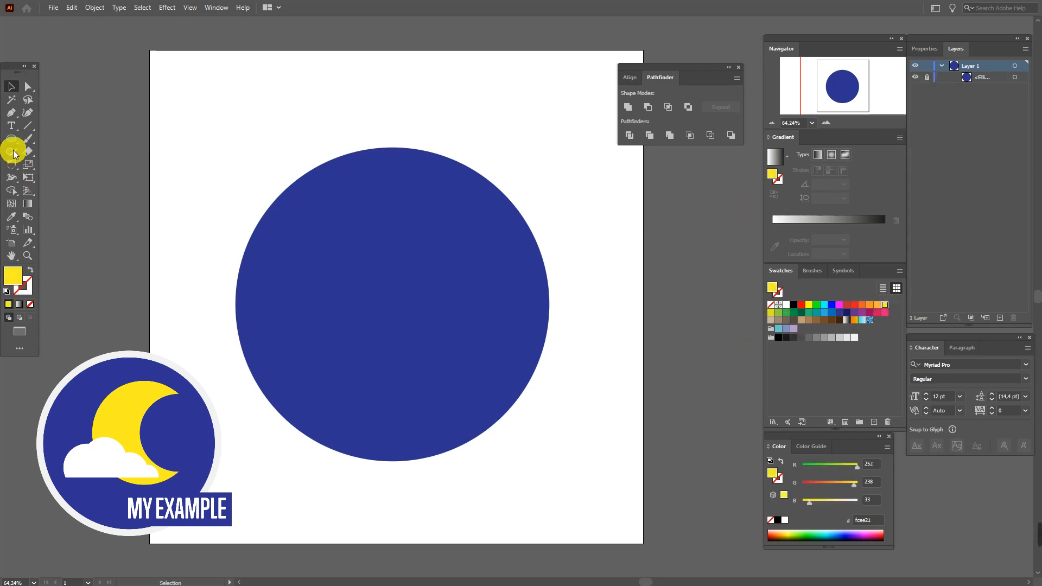
click(12, 139)
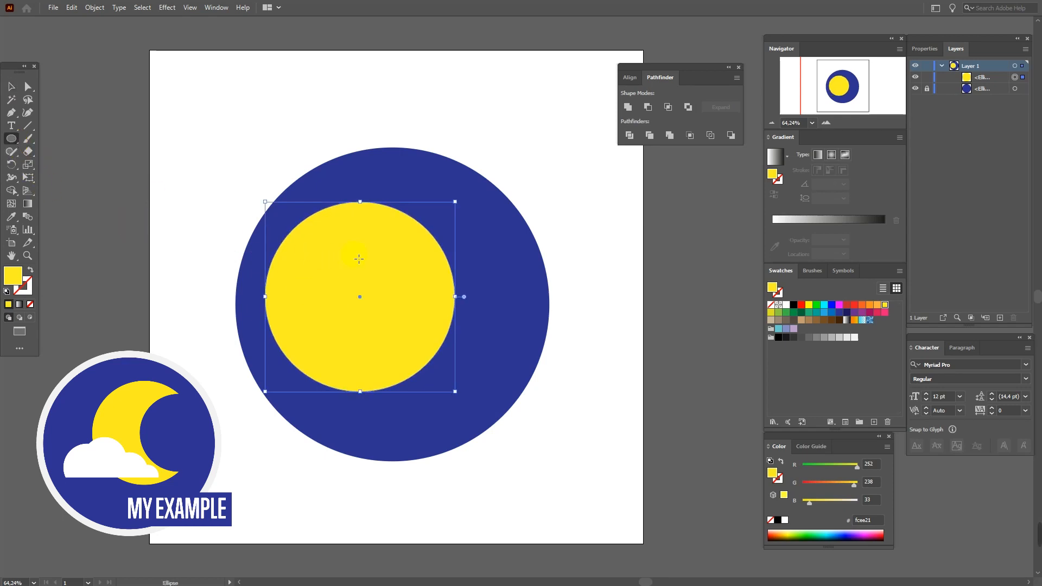
drag(359, 297, 437, 297)
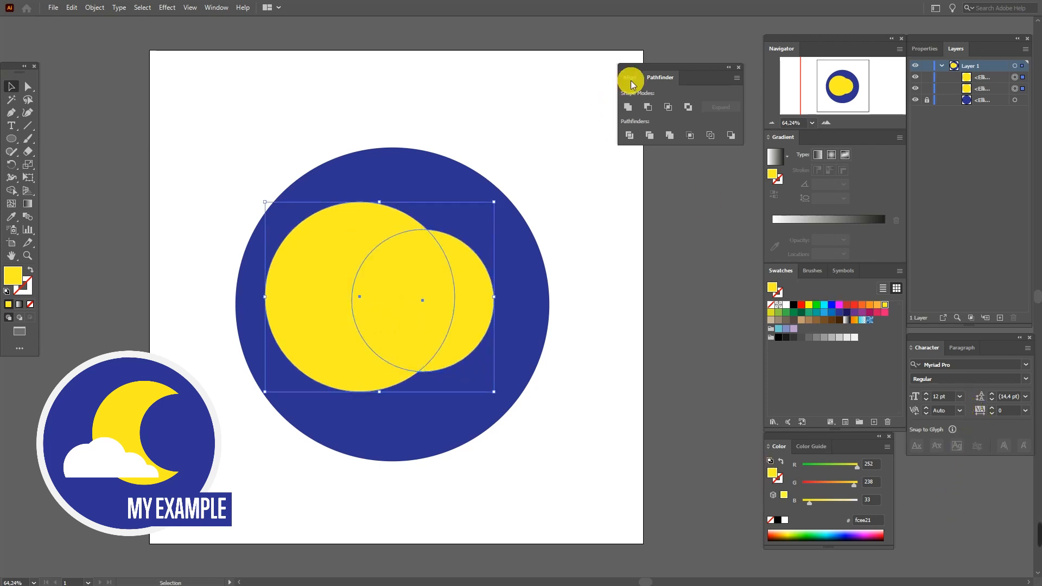
- Vertically centre-align the two yellow circles and apply Pathfinder Exclude
click(632, 77)
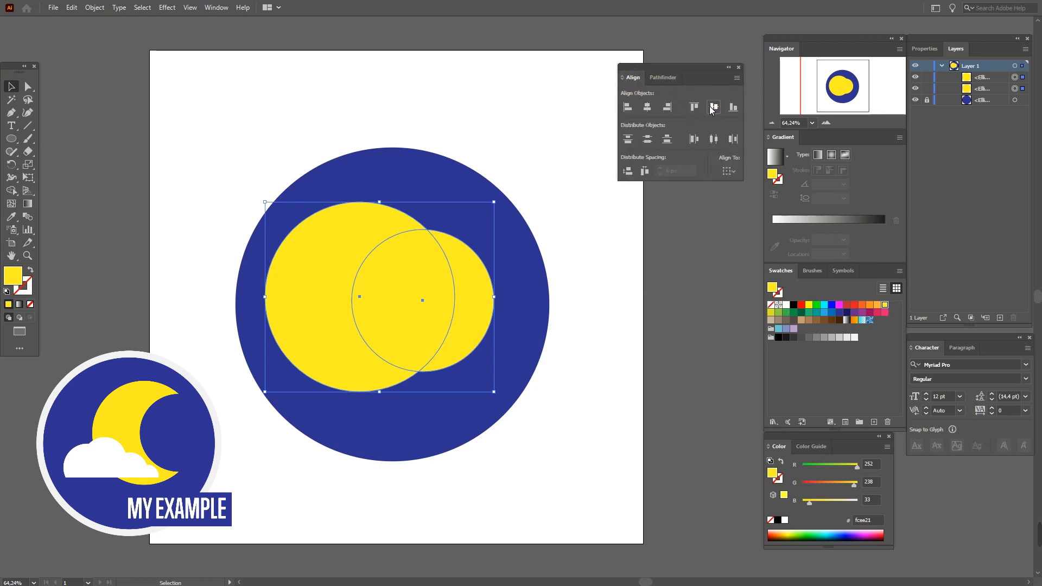
click(660, 77)
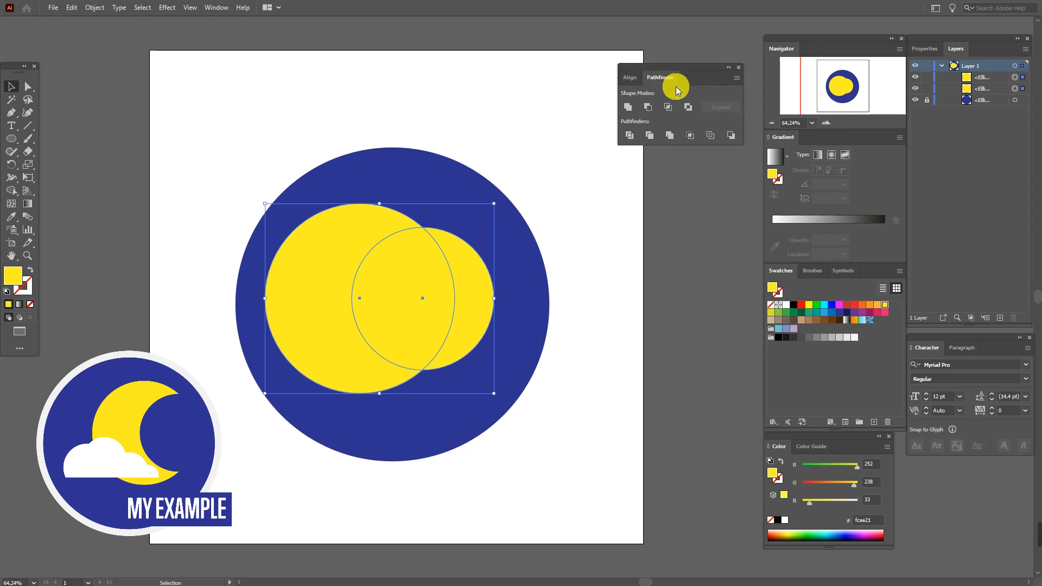
mouse_move(689, 107)
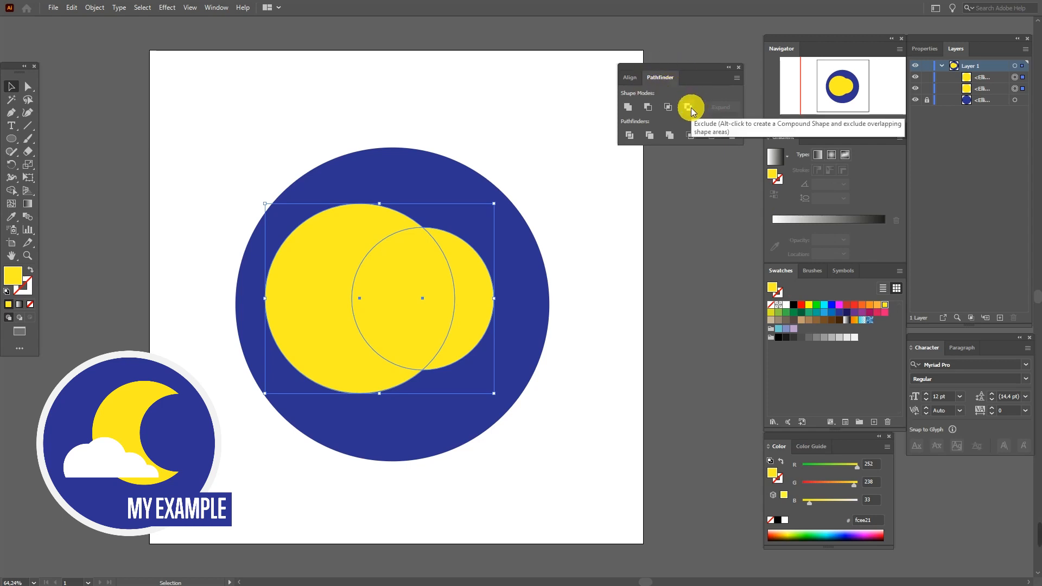
click(689, 107)
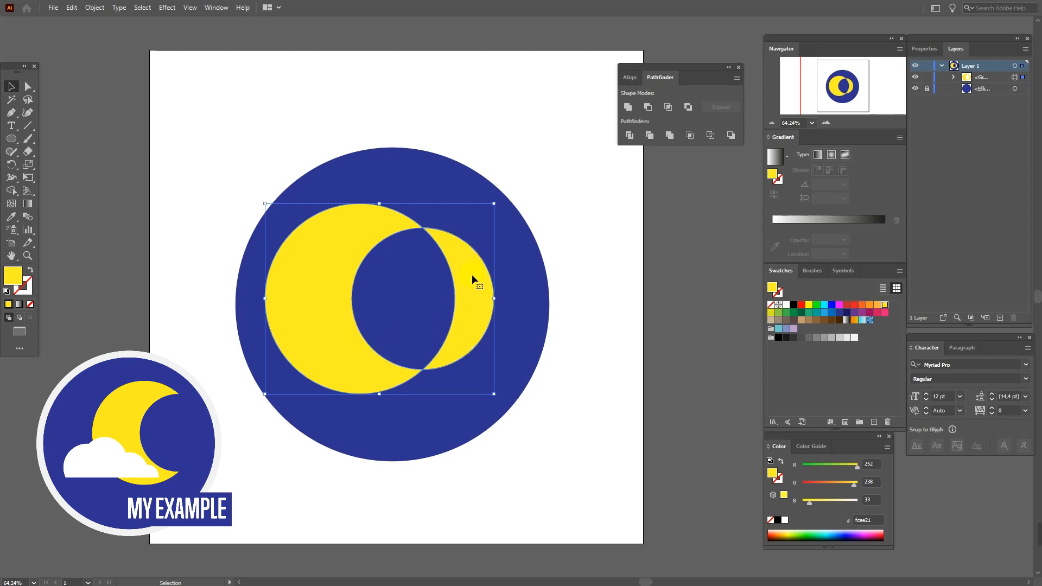
mouse_move(475, 310)
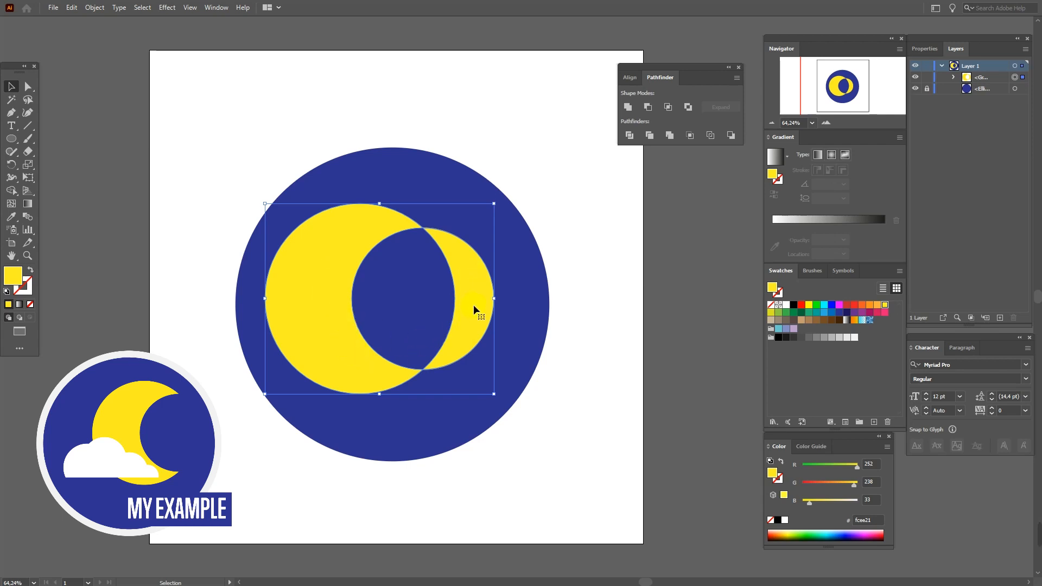
- Ungroup the excluded shape and delete the right-hand yellow sliver
right_click(475, 310)
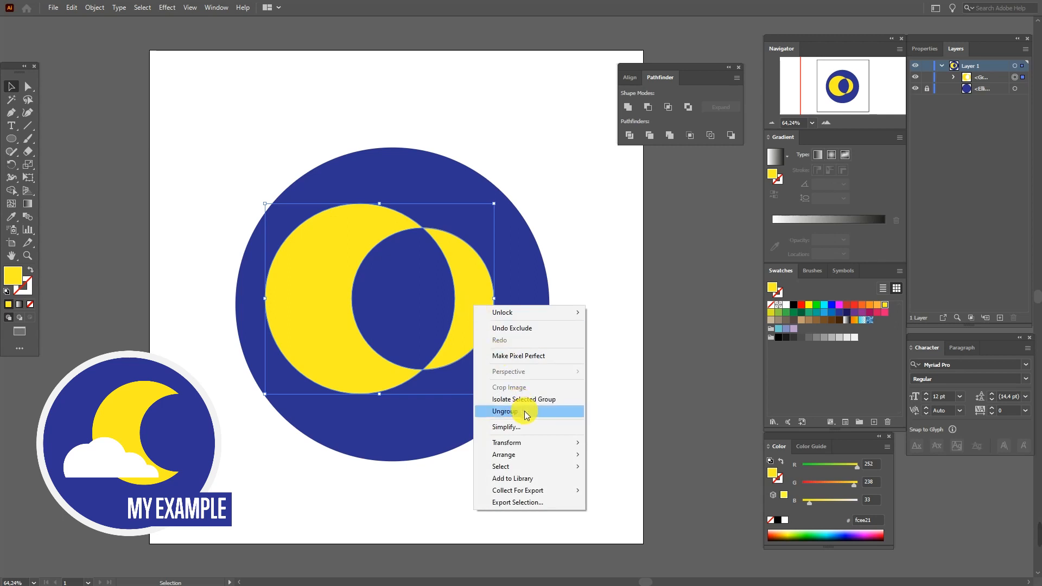
click(505, 411)
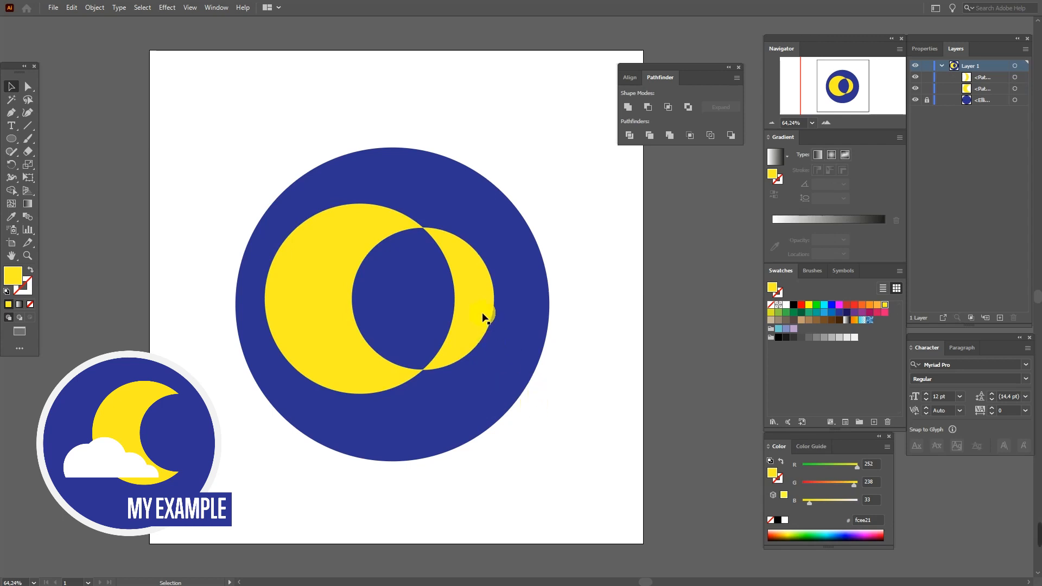
click(482, 317)
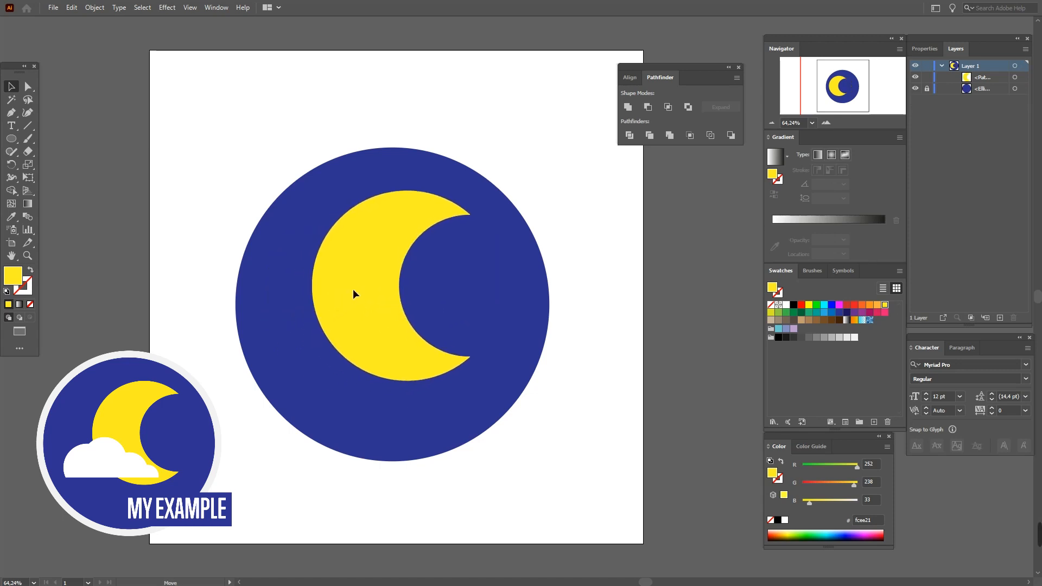
click(352, 295)
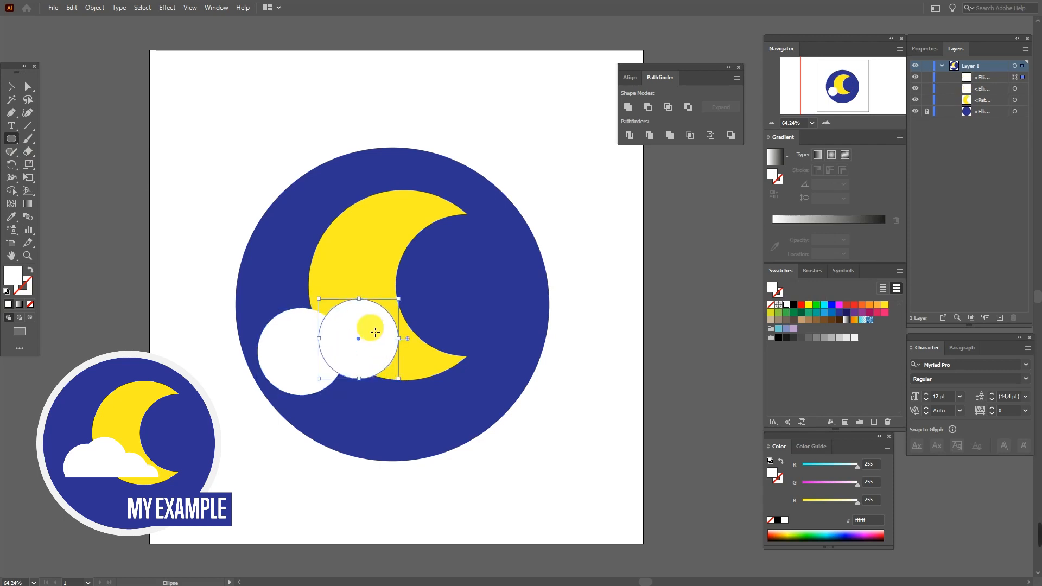
- Add and position the remaining white cloud circles, including a small right one
drag(375, 332, 415, 356)
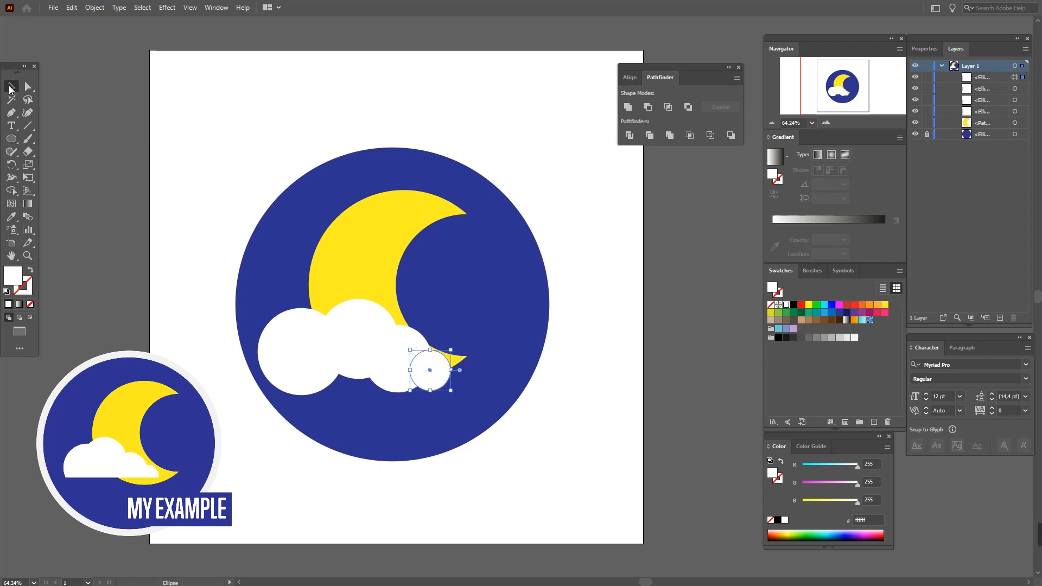
drag(432, 369, 339, 334)
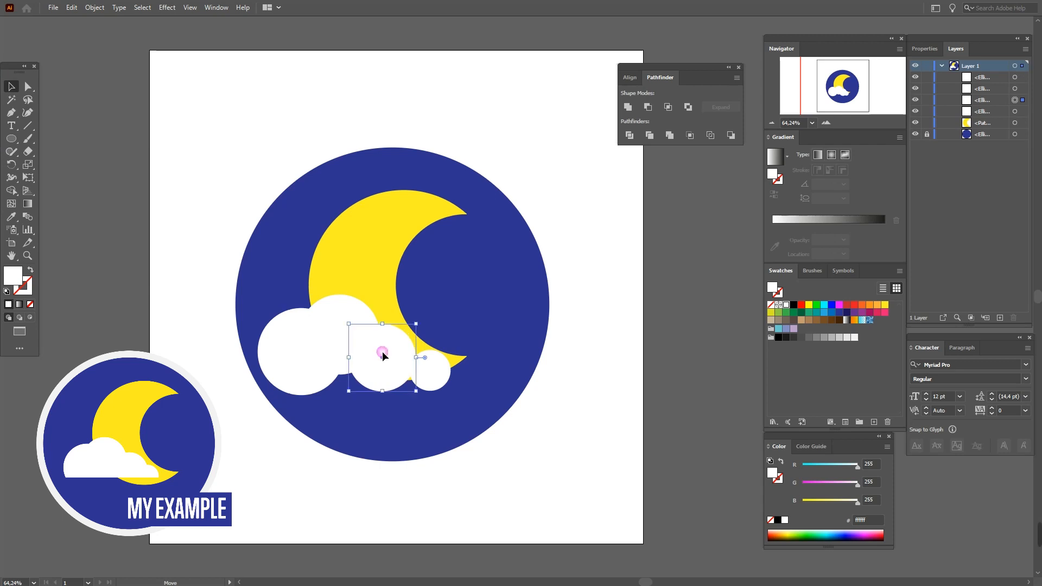
drag(382, 355, 415, 369)
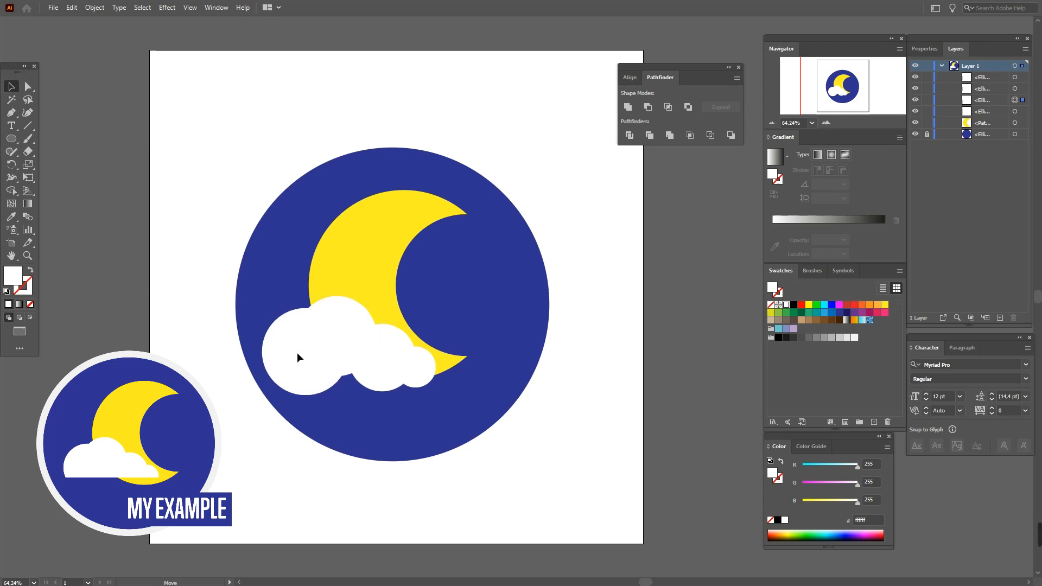
- Select all four cloud circles and apply Pathfinder Unite
click(309, 362)
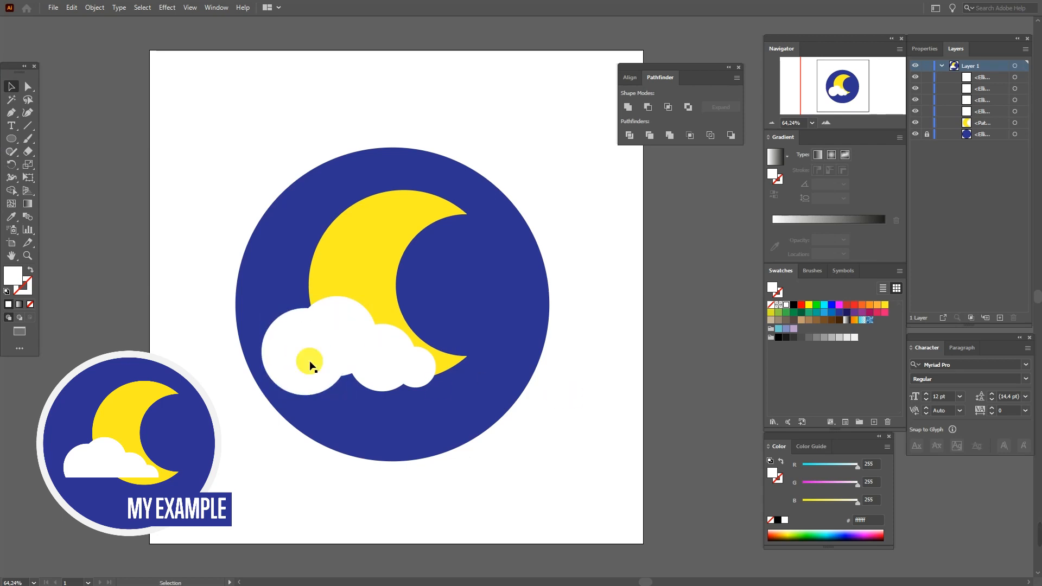
click(311, 365)
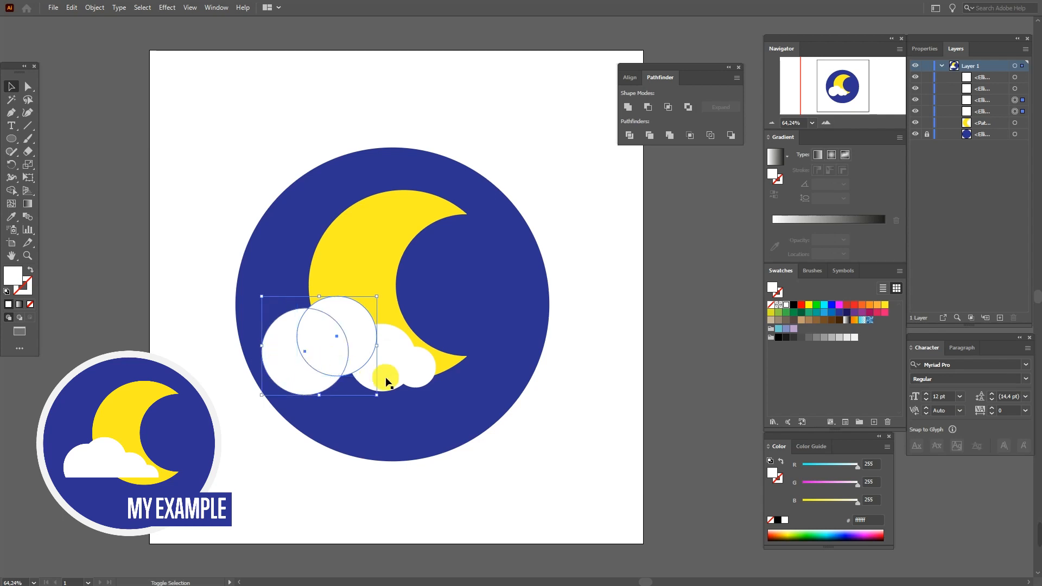
drag(388, 382, 432, 375)
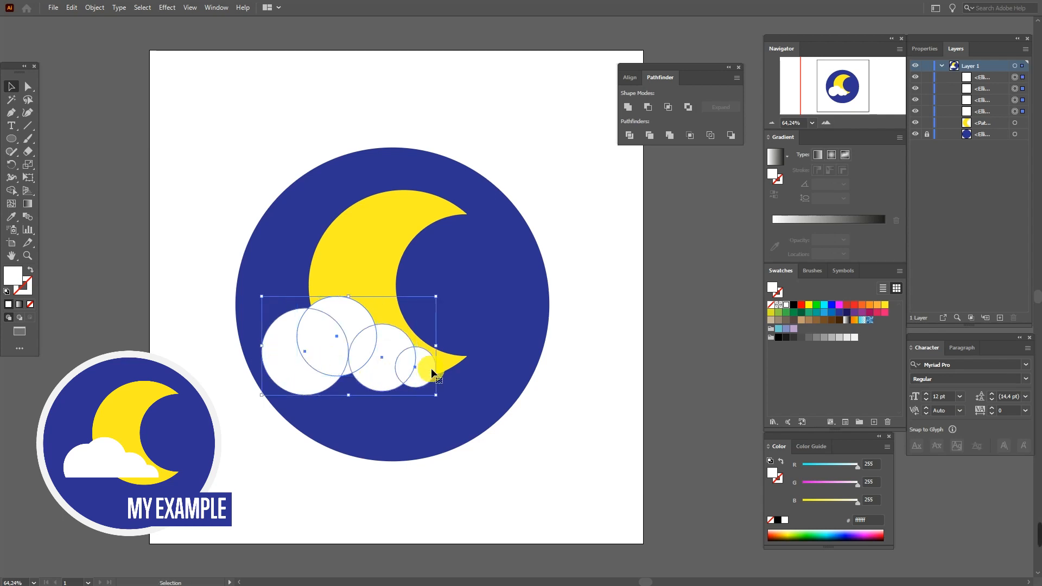
click(628, 107)
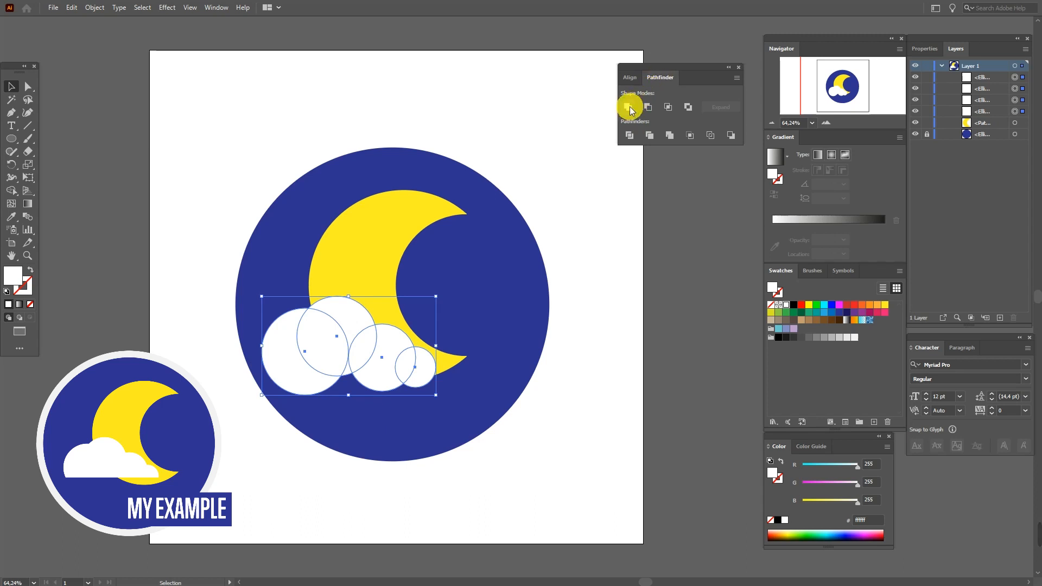
mouse_move(628, 107)
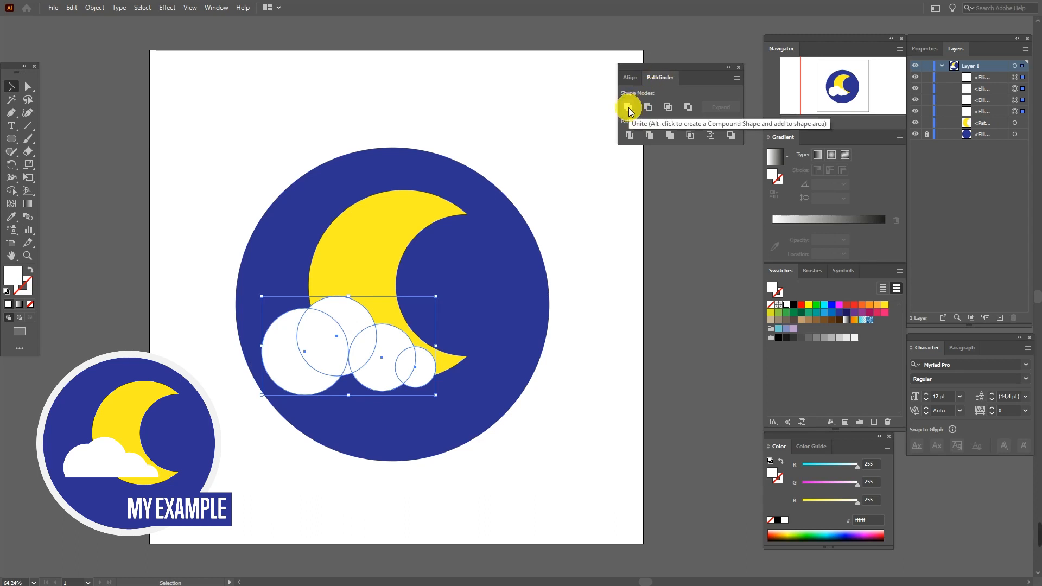
click(628, 107)
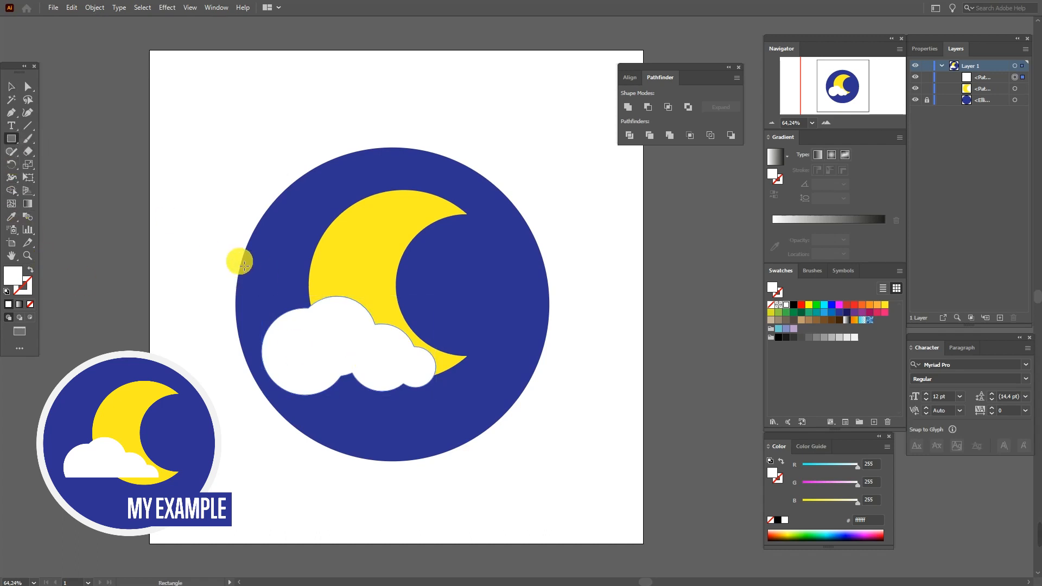
- Subtract a rectangle from the cloud to flatten its bottom, then deselect
drag(239, 263, 450, 376)
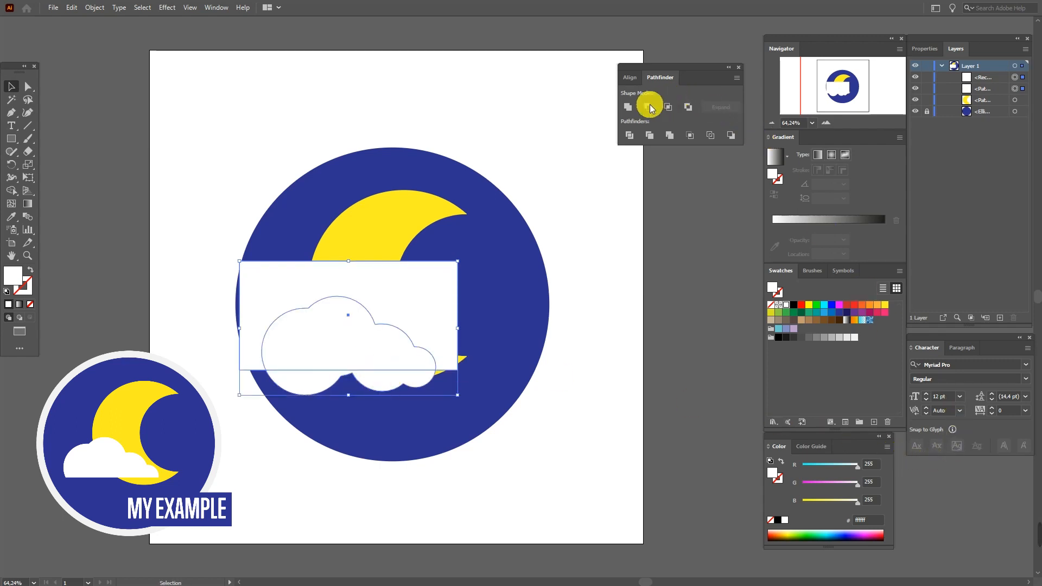
mouse_move(666, 107)
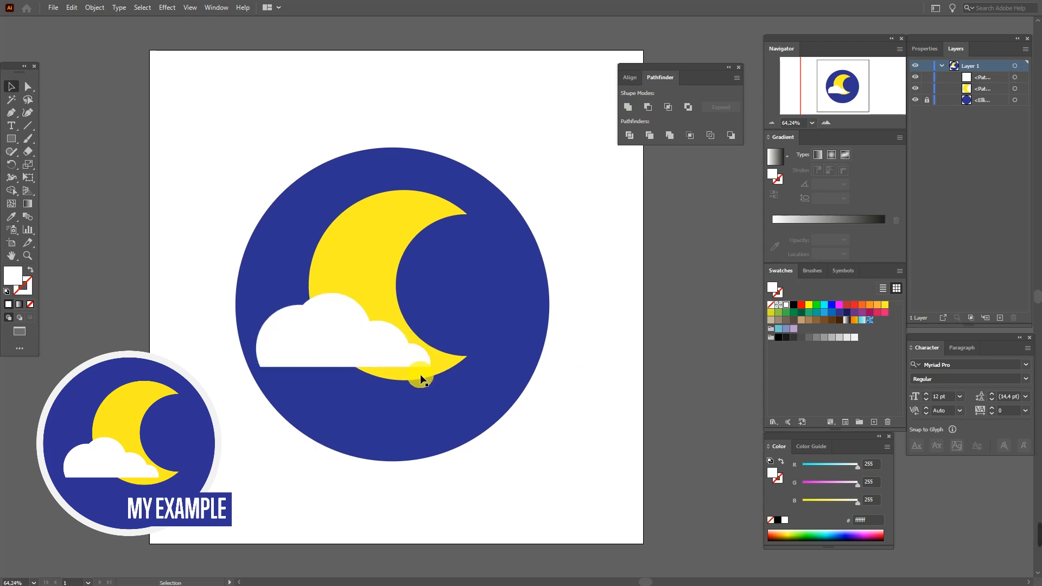
click(392, 369)
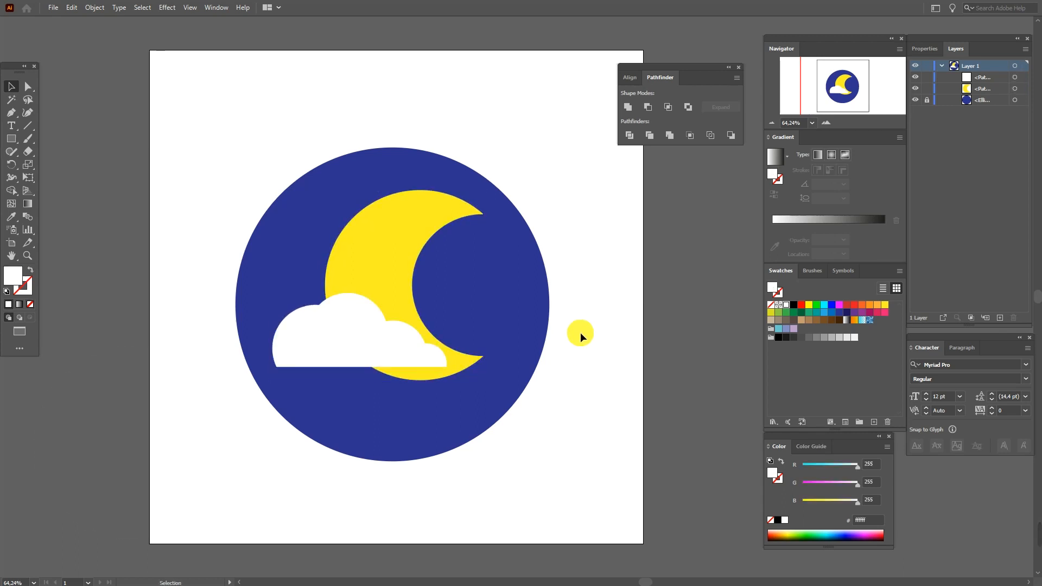
mouse_move(627, 107)
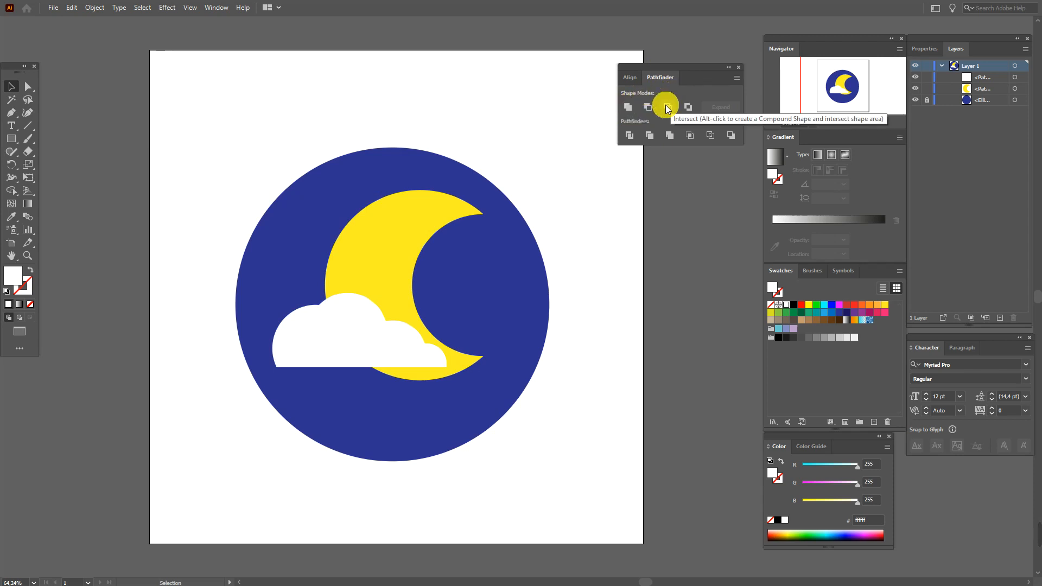
mouse_move(687, 107)
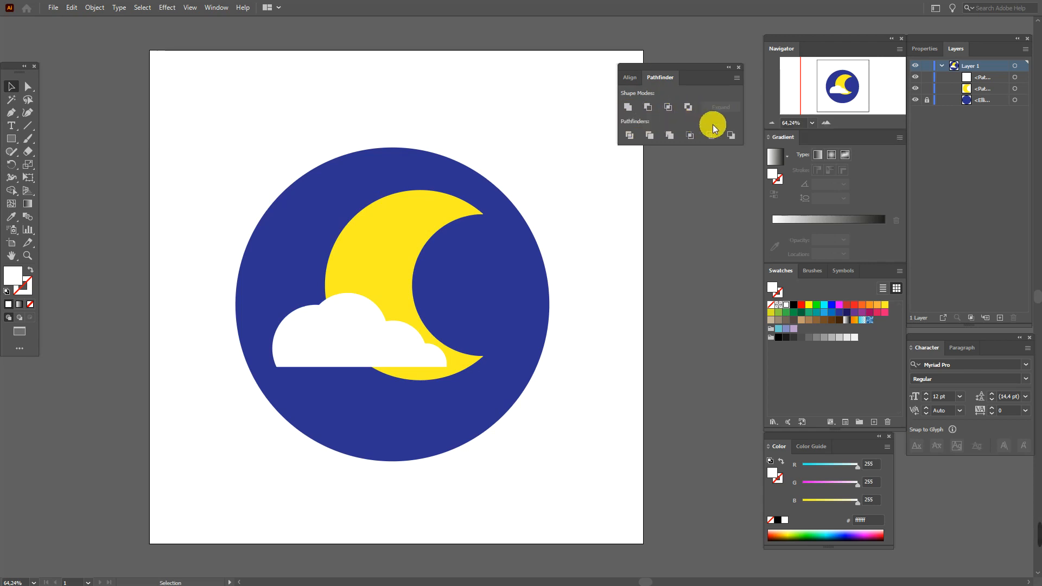
mouse_move(671, 123)
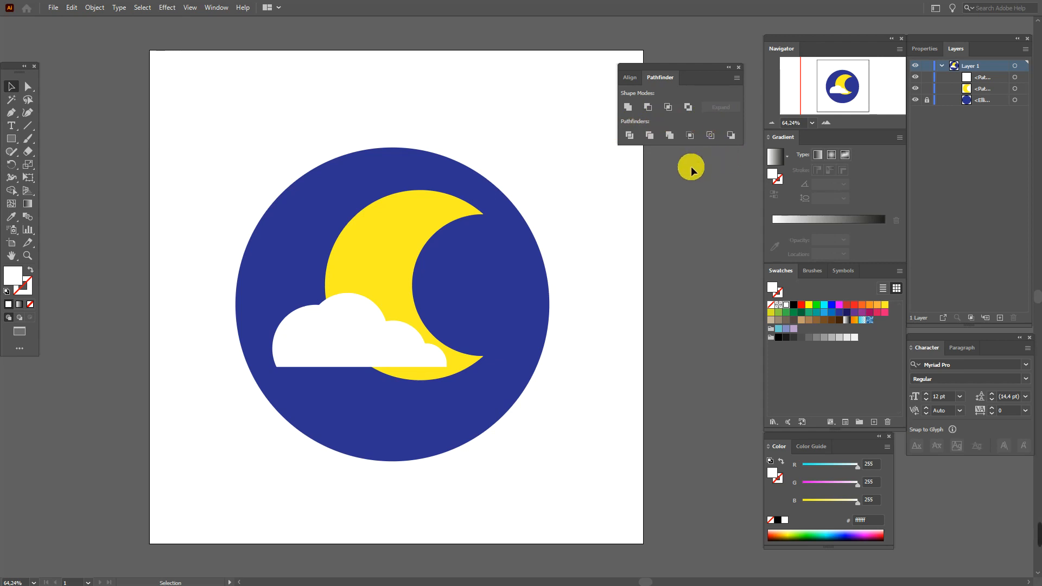
mouse_move(466, 281)
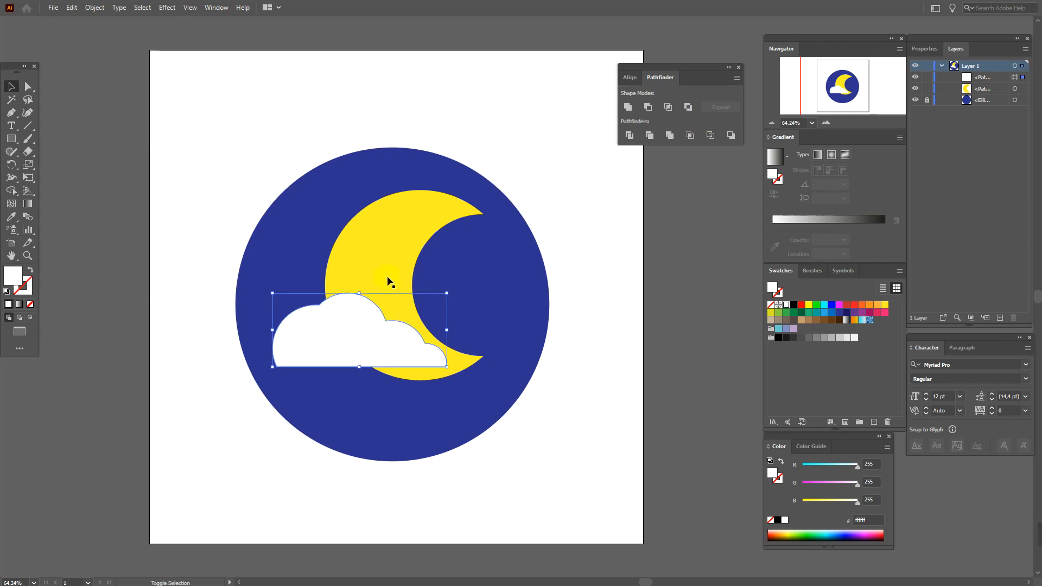
click(648, 107)
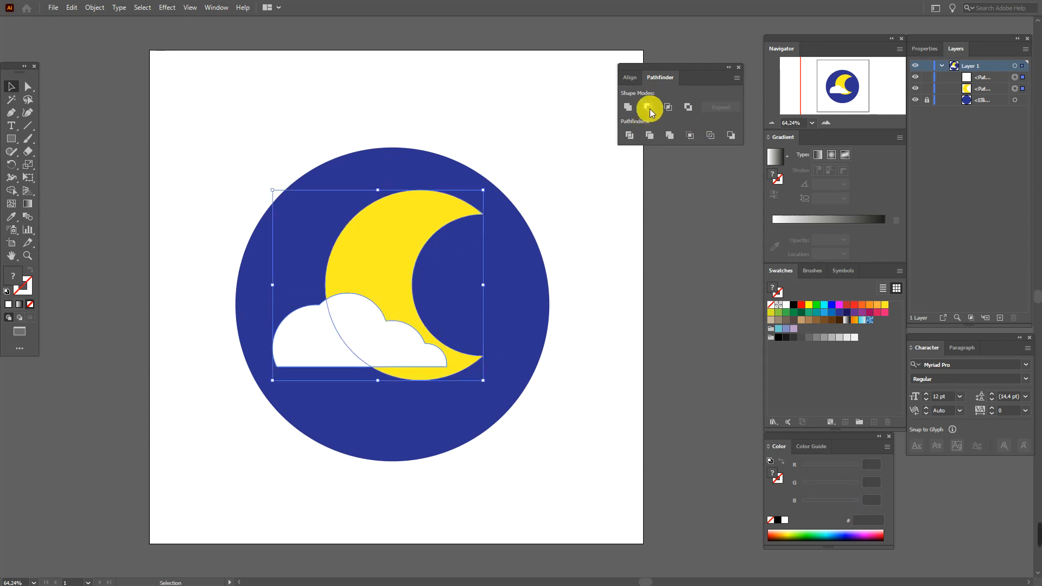
mouse_move(649, 107)
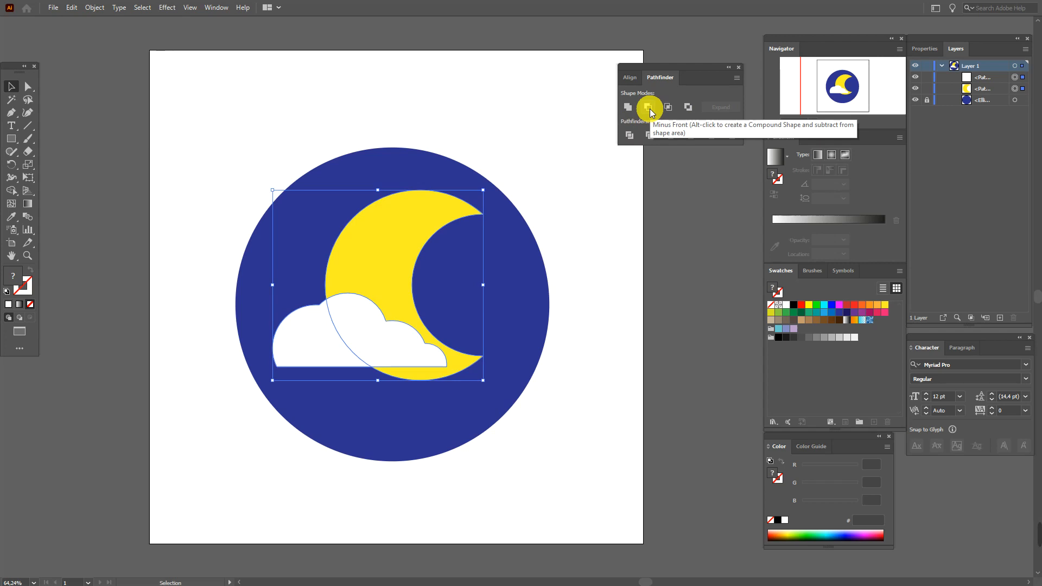
click(648, 108)
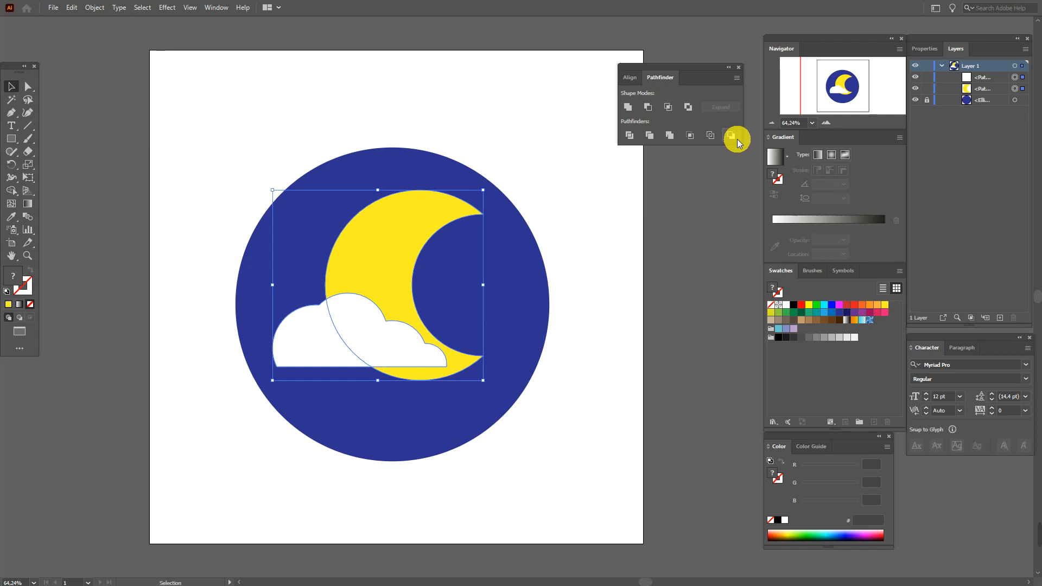
mouse_move(732, 135)
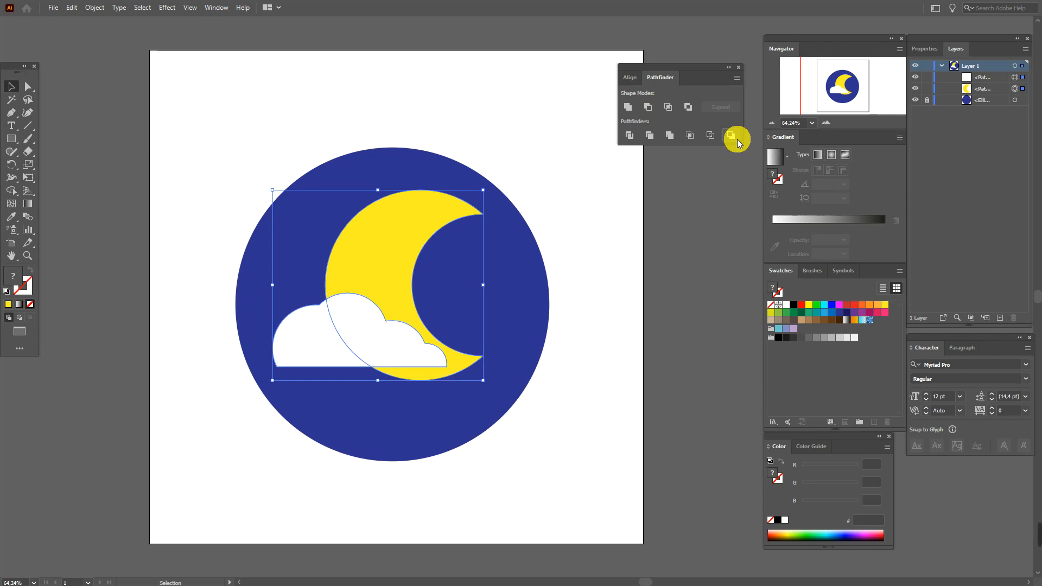
click(731, 135)
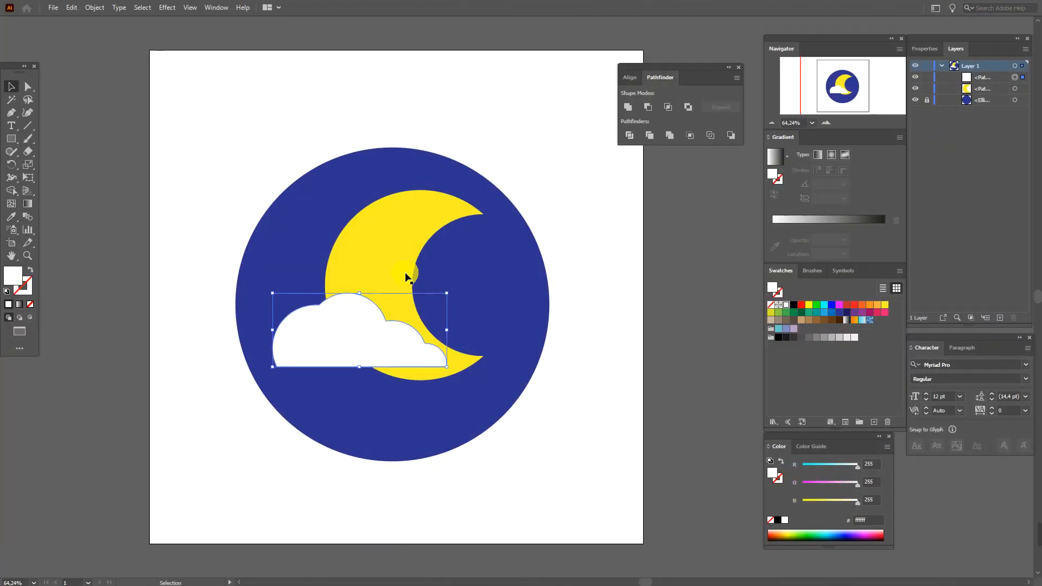
click(629, 135)
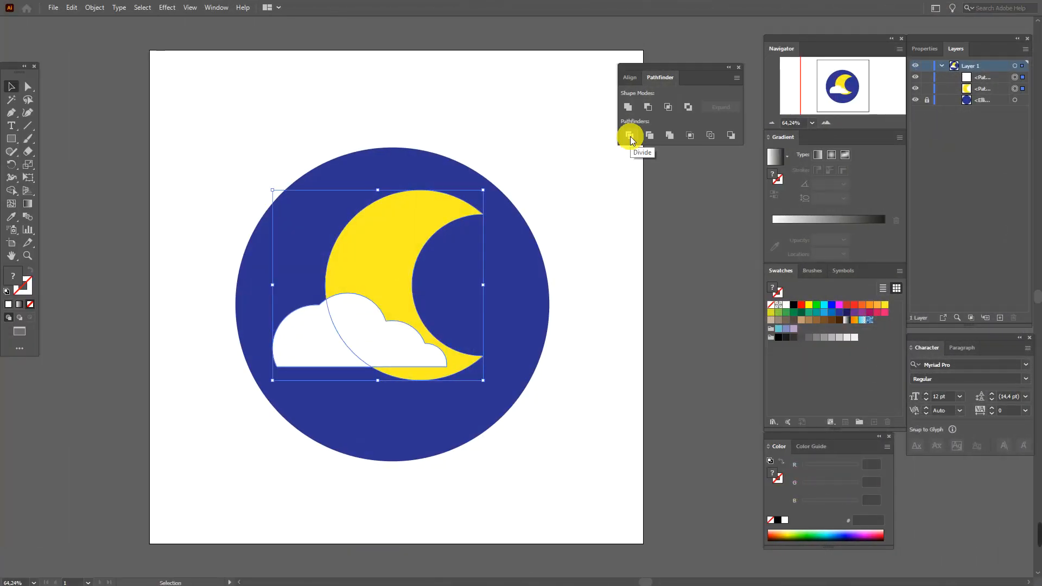
click(628, 136)
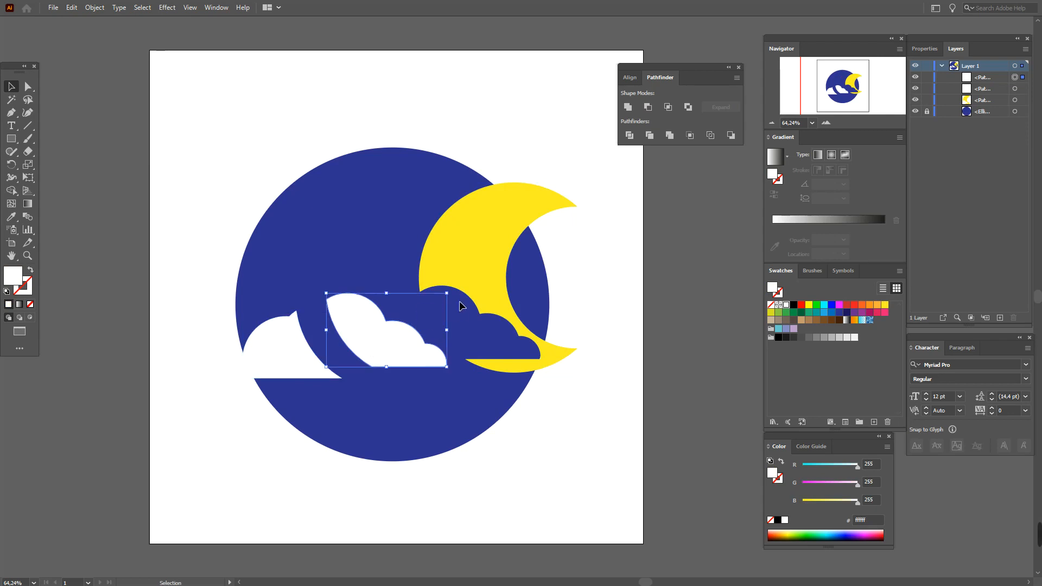
click(649, 135)
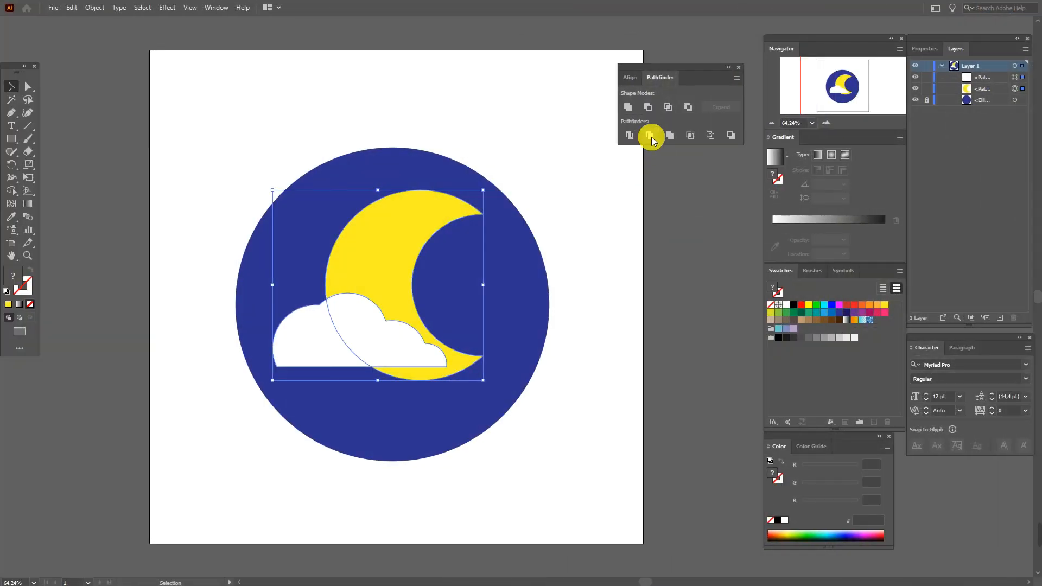
mouse_move(650, 135)
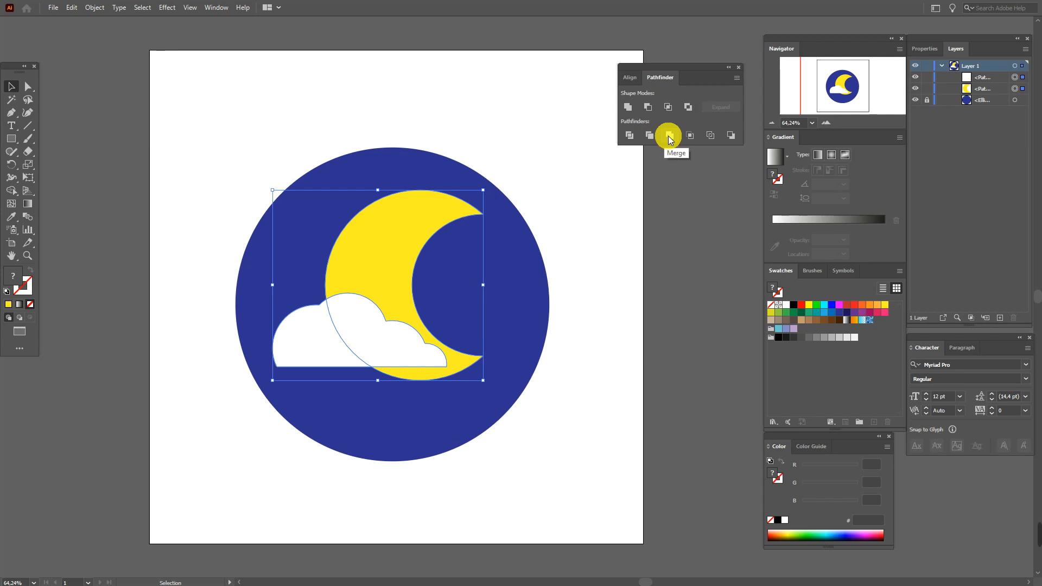
mouse_move(648, 136)
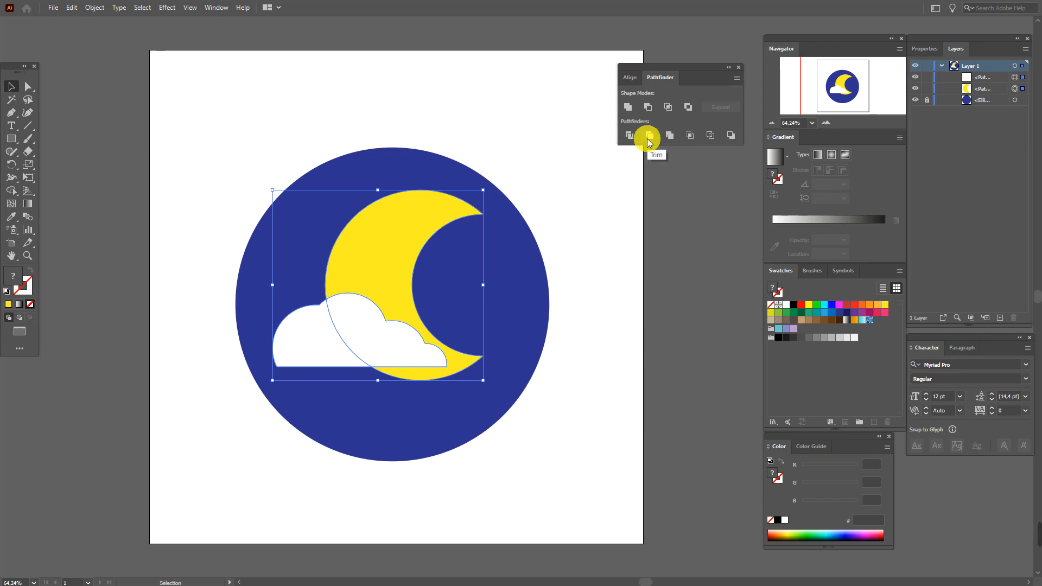
- Ungroup the trimmed pieces and shift the cloud piece to reveal the trimmed edge
right_click(419, 428)
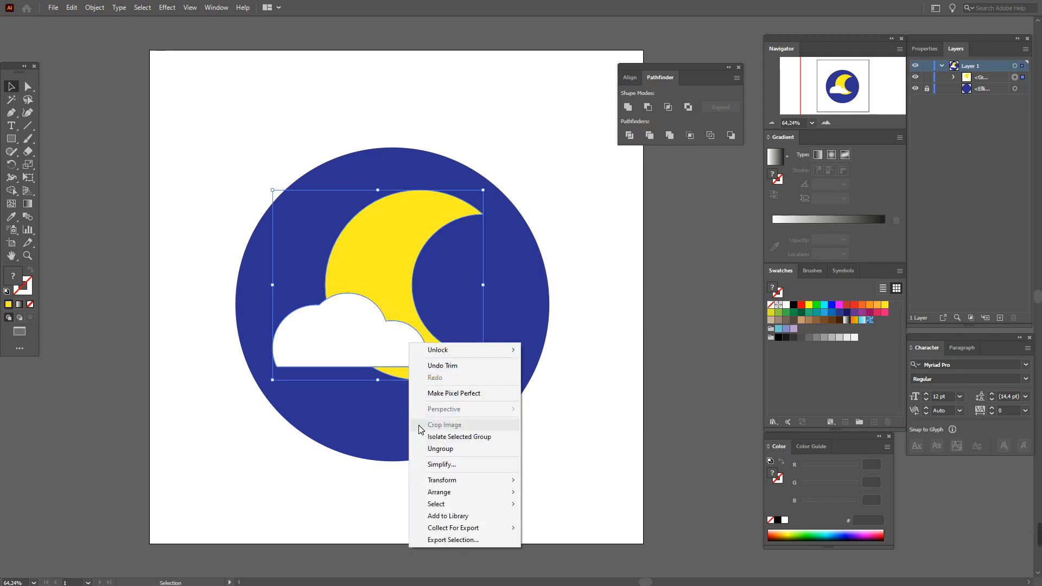
click(440, 449)
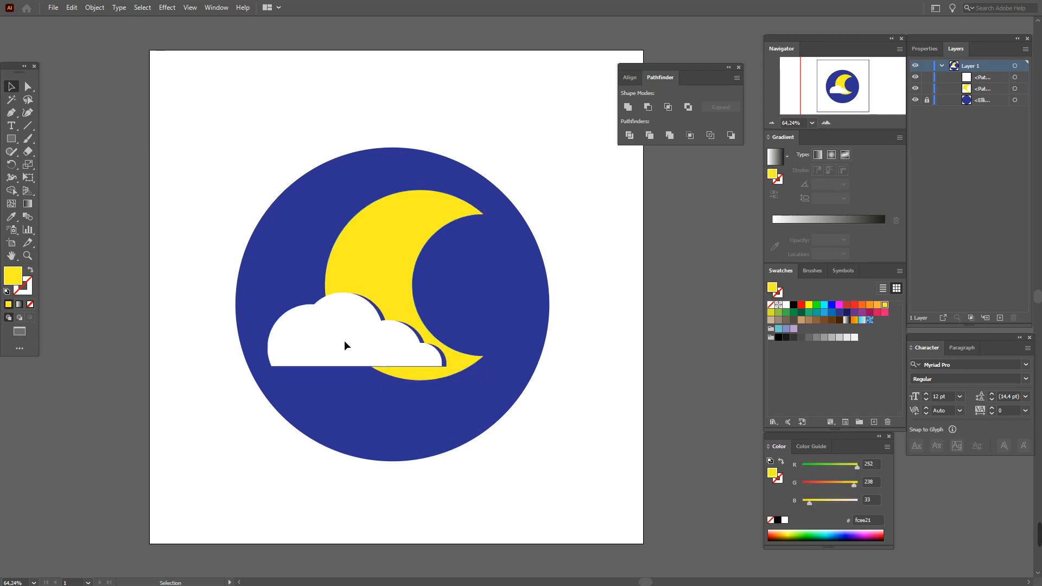
drag(345, 339, 399, 322)
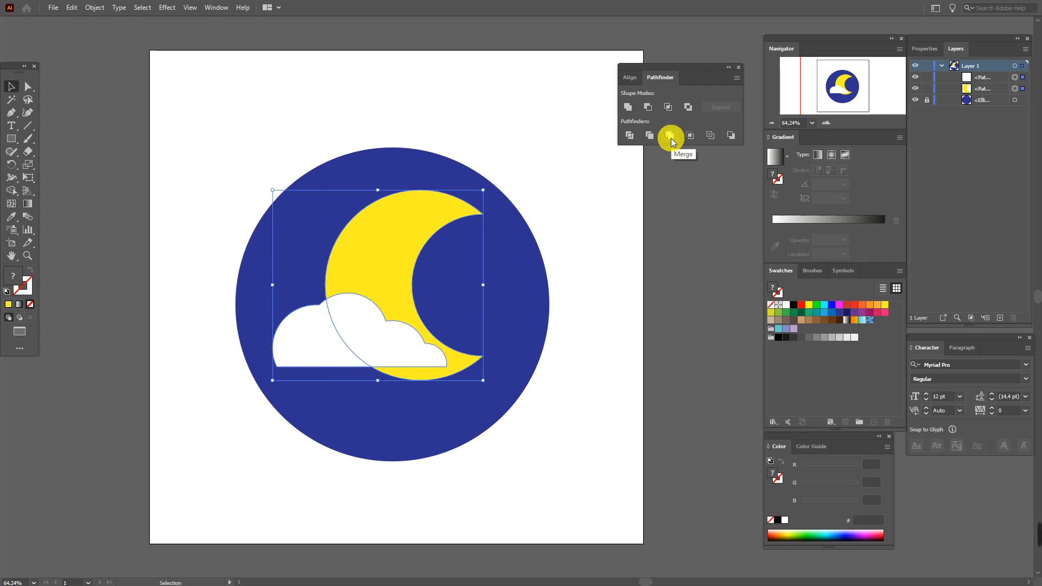
- Ungroup the merged pieces and move the moon piece away from the cloud
right_click(459, 415)
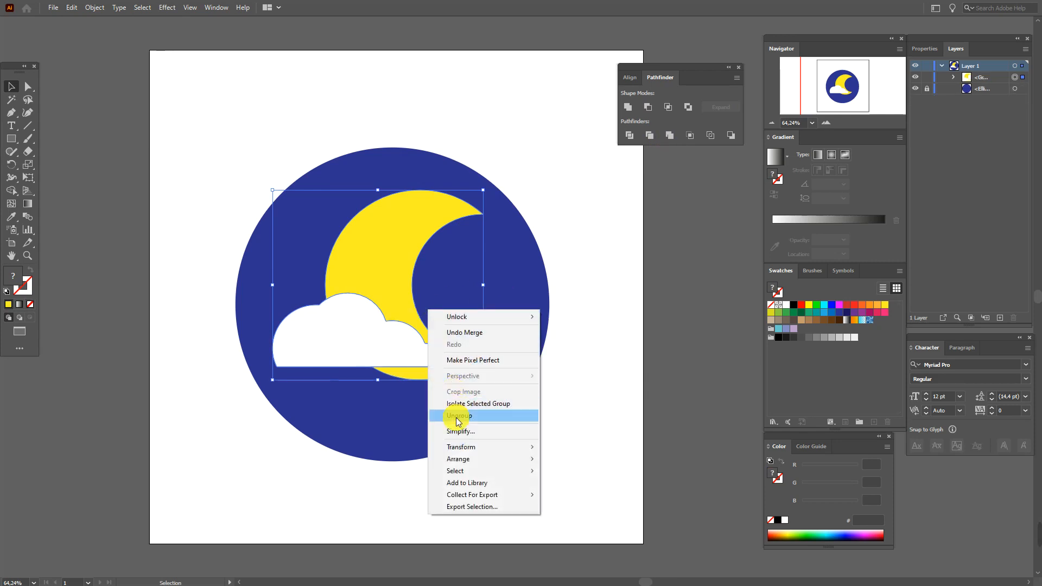
click(459, 415)
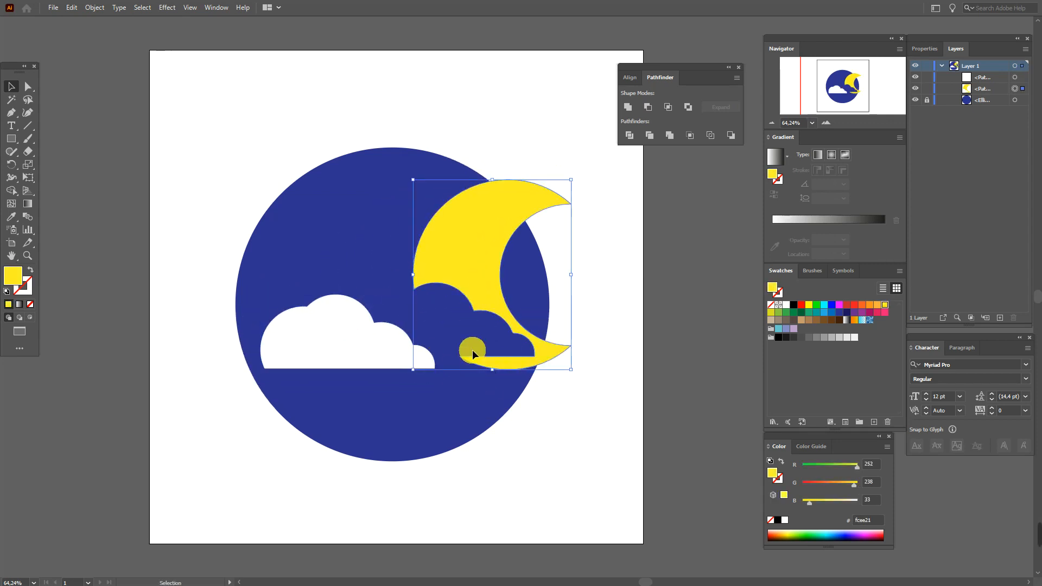
click(669, 136)
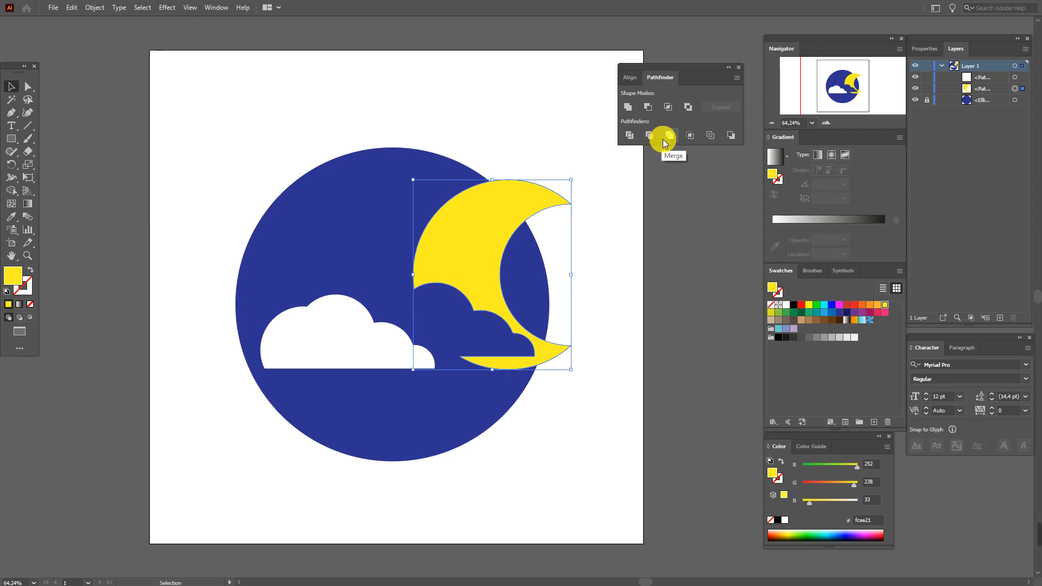
click(668, 135)
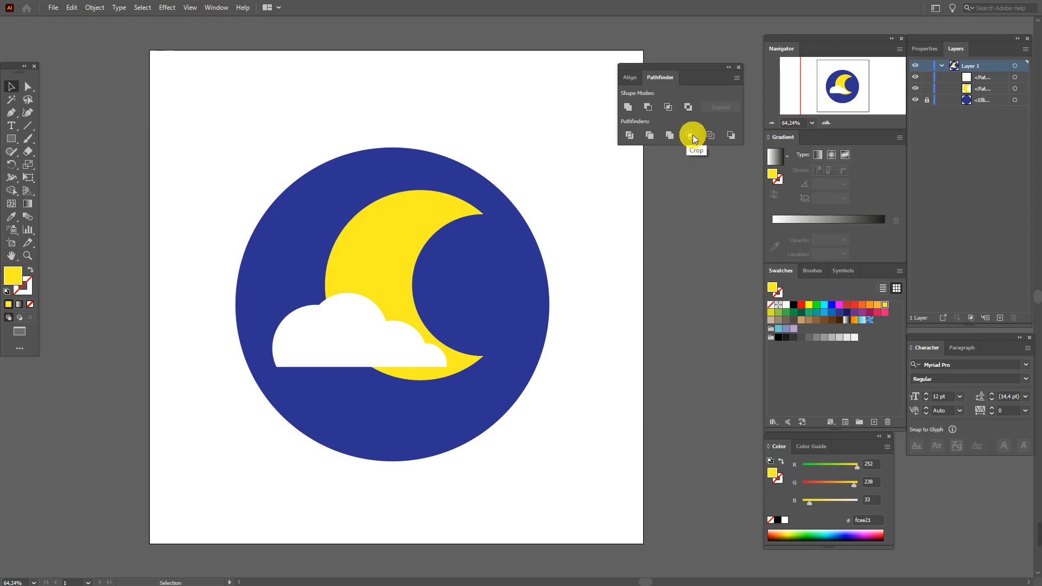
click(691, 135)
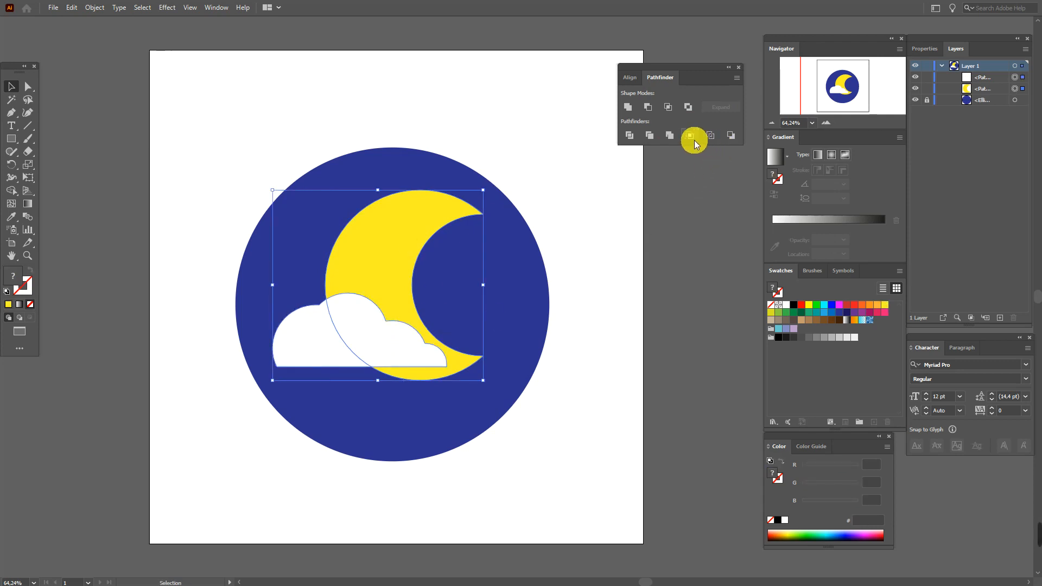
click(690, 135)
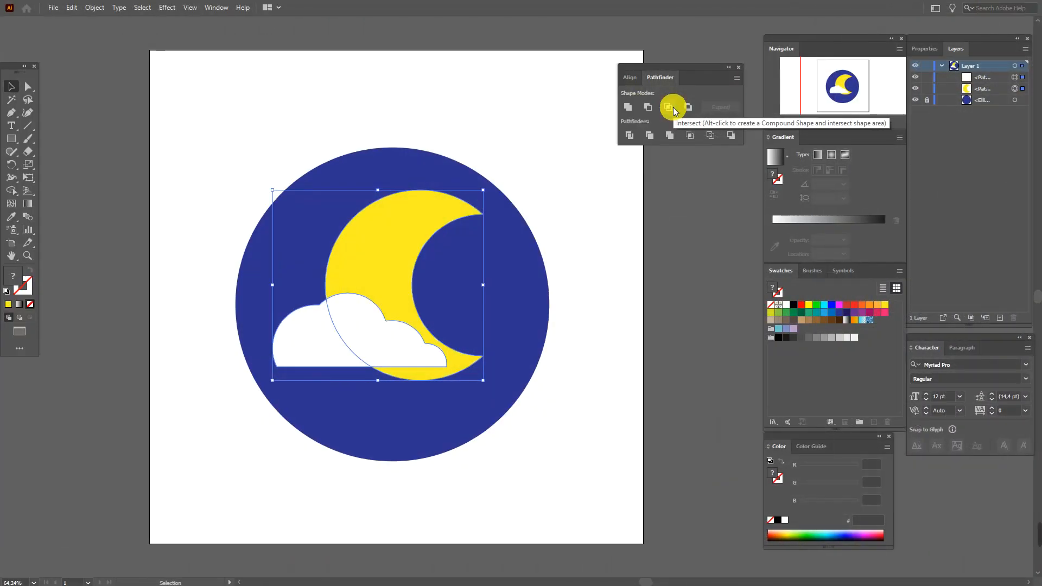
click(668, 107)
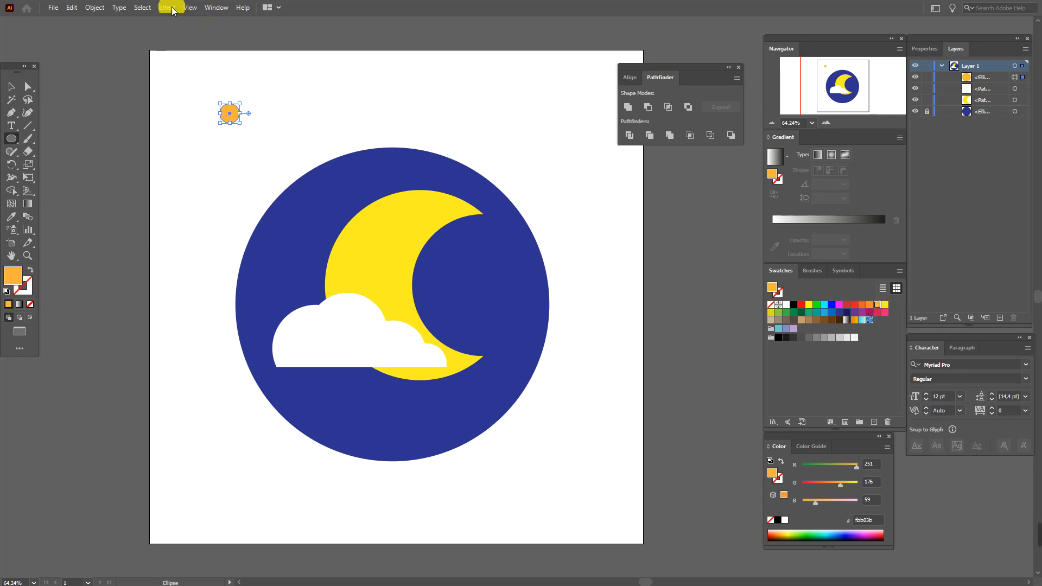
- Apply Effect > Distort & Transform > Transform twice to repeat the orange dot into rows and columns
click(167, 7)
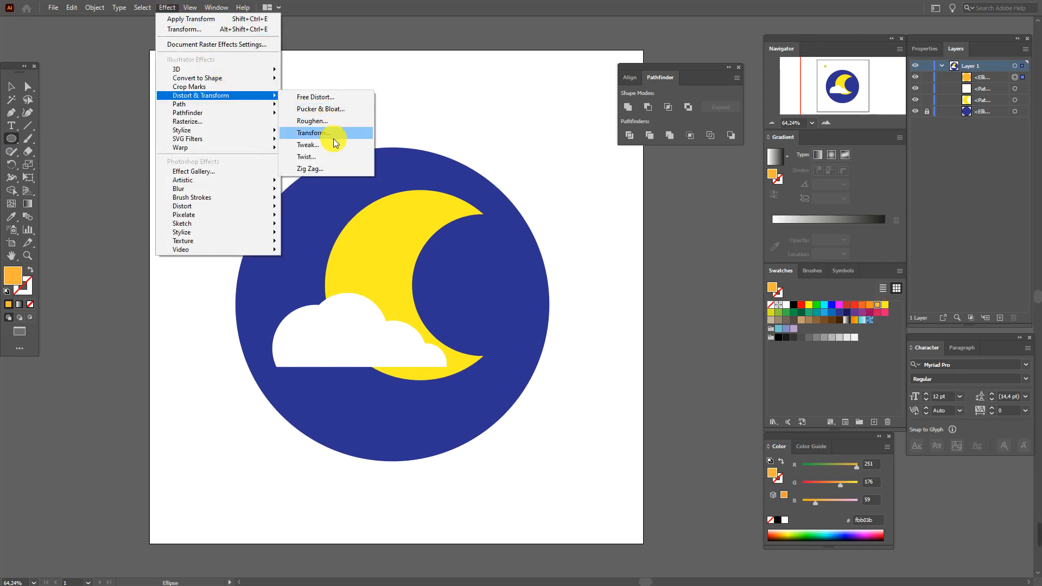
click(311, 133)
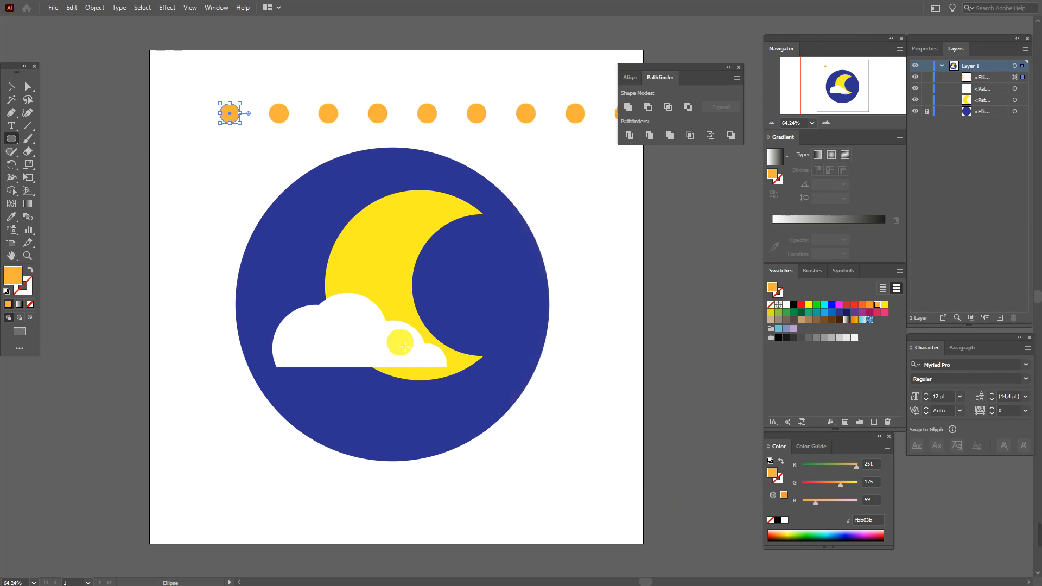
click(167, 7)
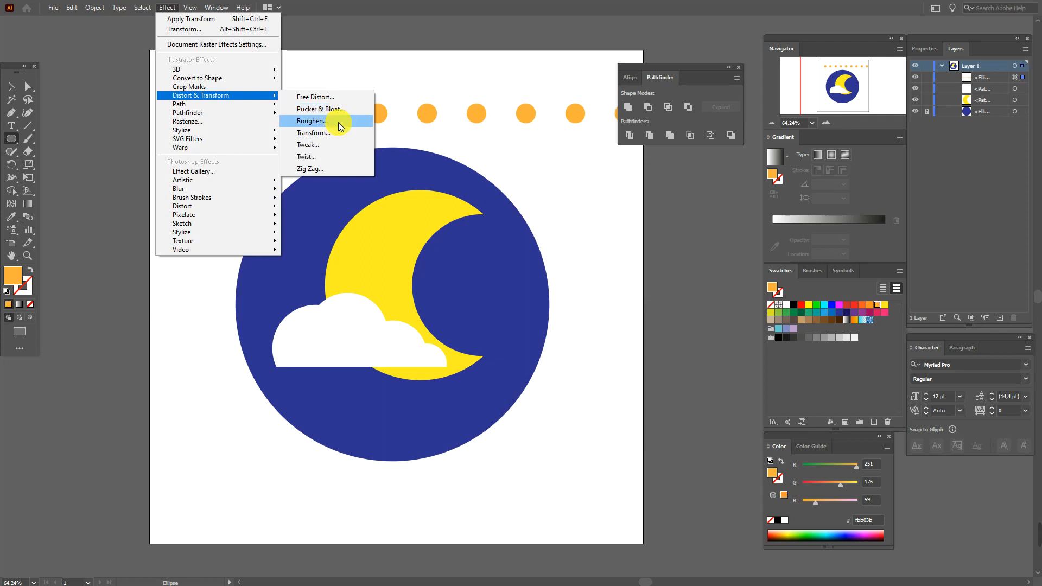
click(313, 132)
text(100)
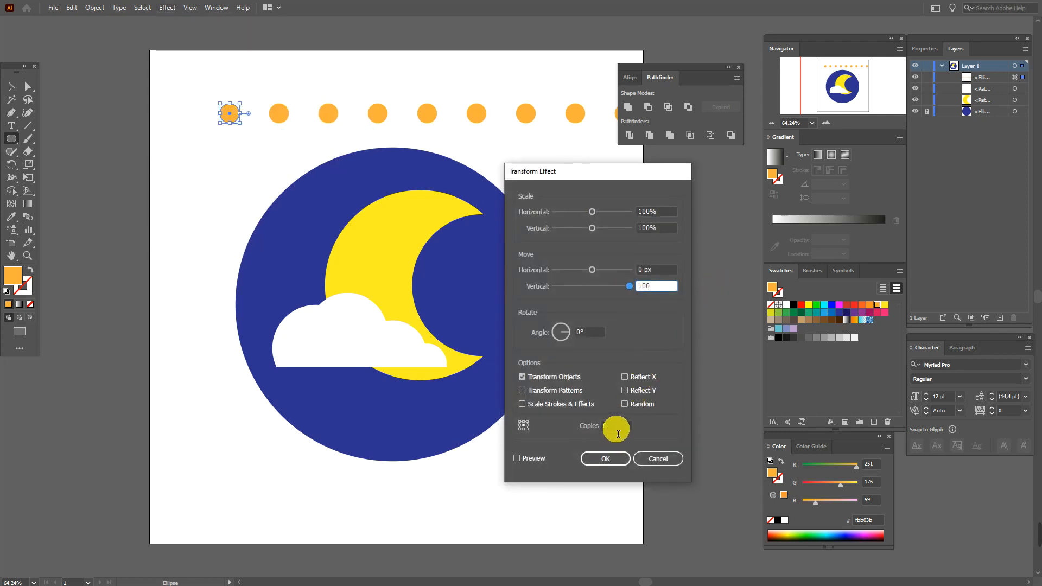
click(604, 459)
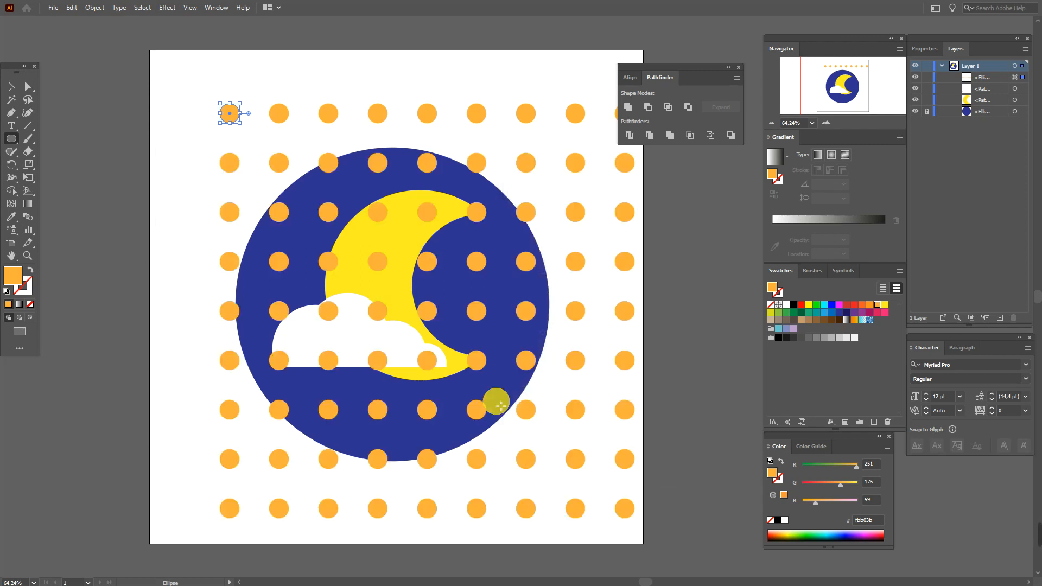
- Expand the dot grid's appearance into real shapes and select the yellow moon
click(94, 7)
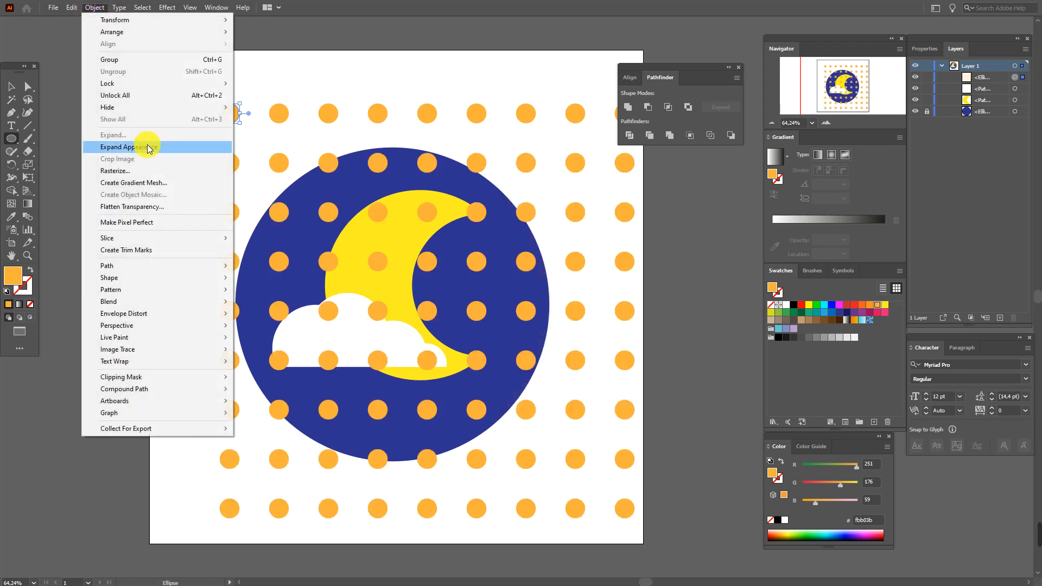
click(122, 147)
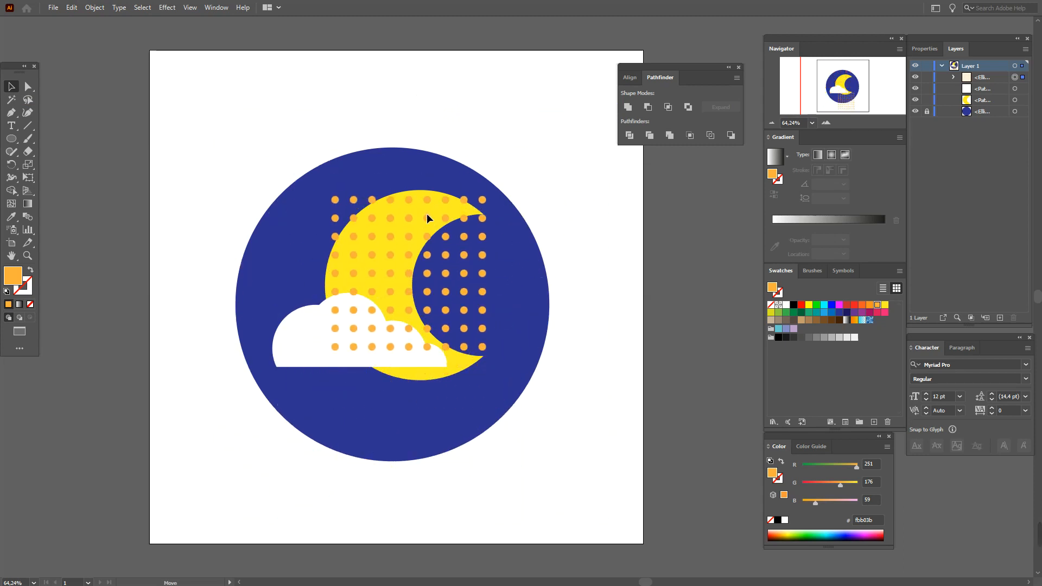
click(426, 219)
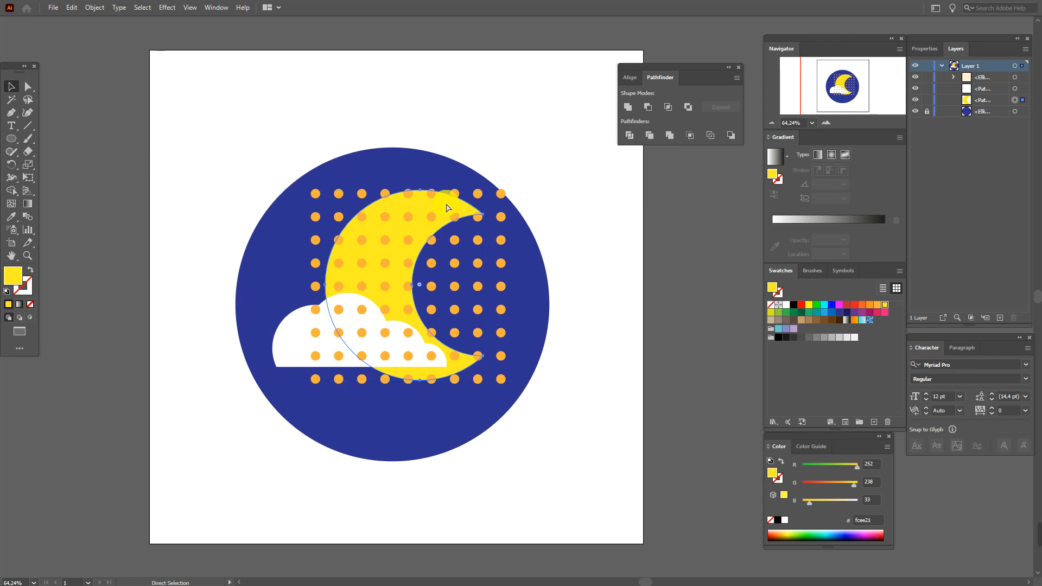
- Select the moon with the dot grid, dismiss the Intersect warning, and apply Pathfinder Crop
right_click(447, 207)
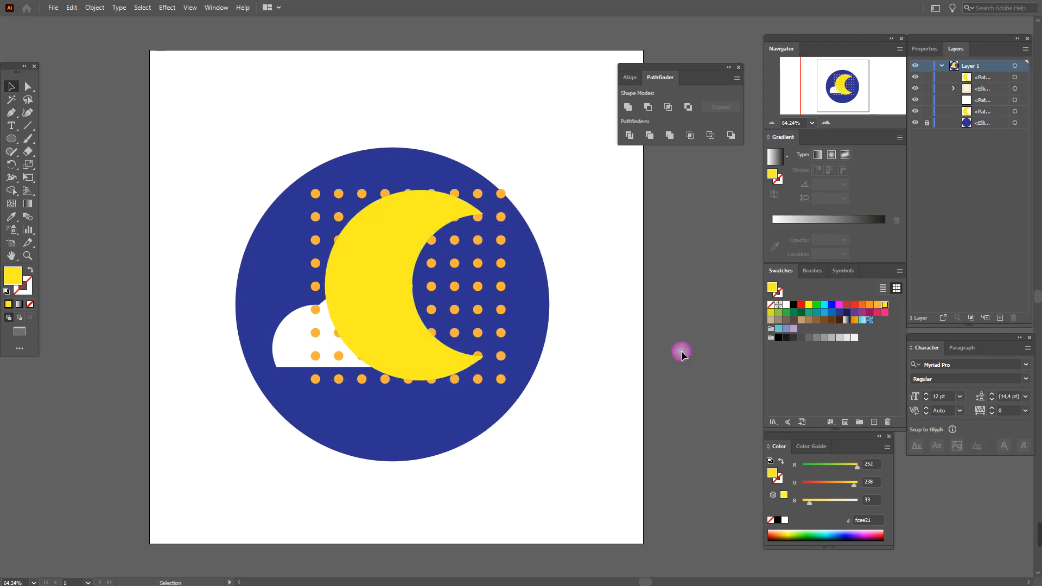
click(370, 219)
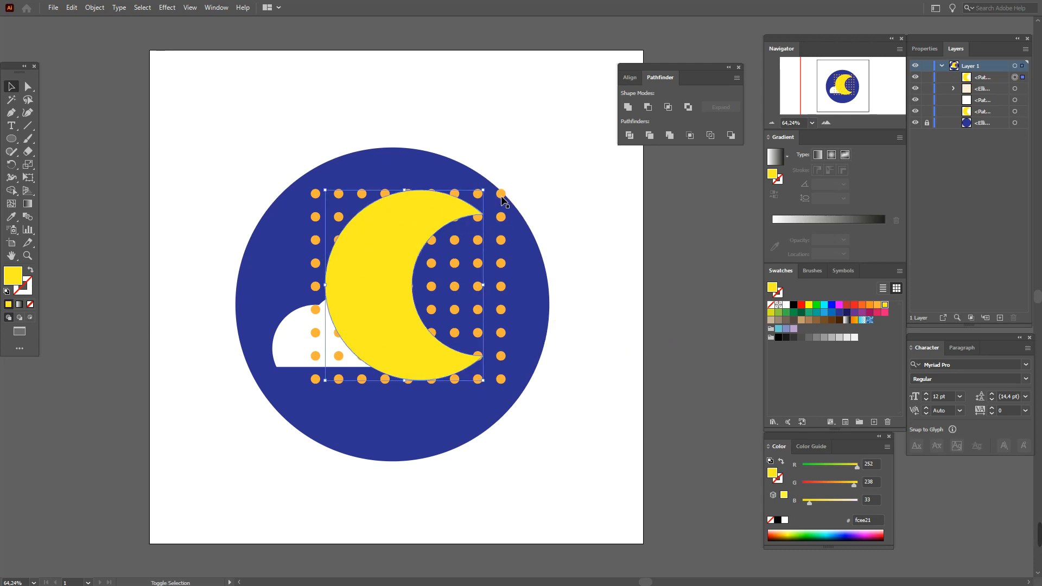
click(669, 107)
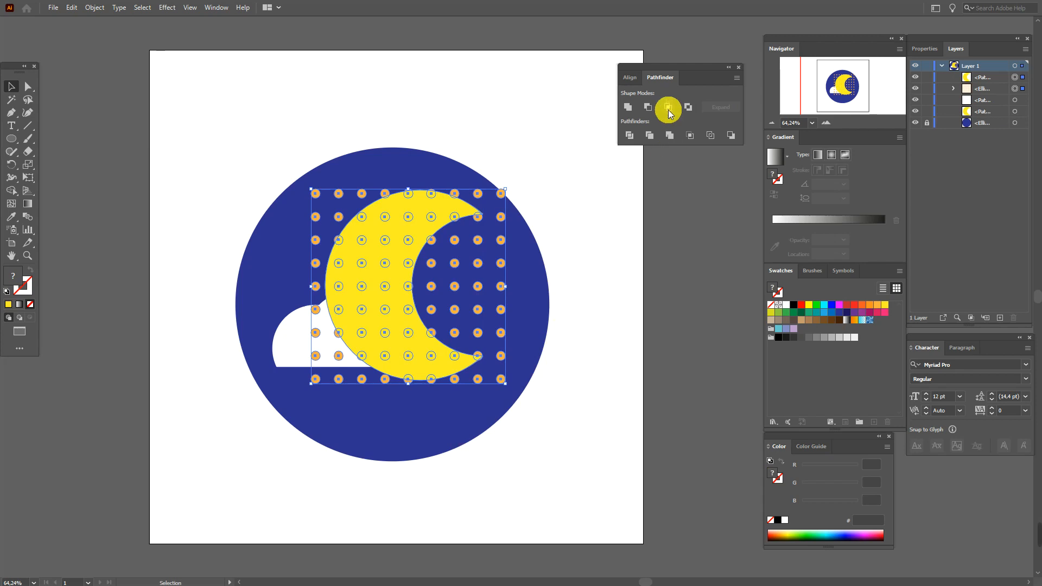
click(668, 107)
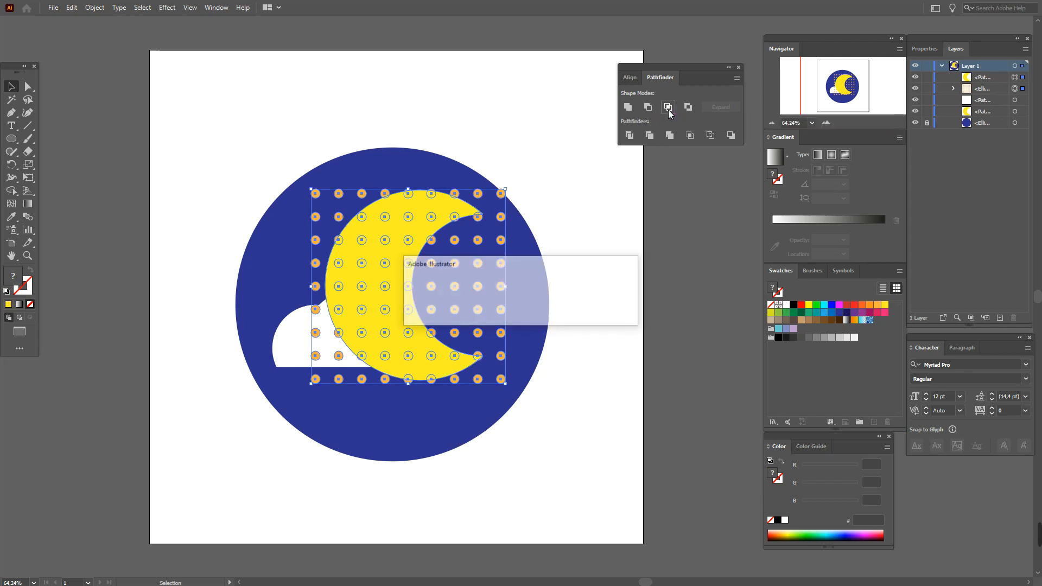
click(668, 107)
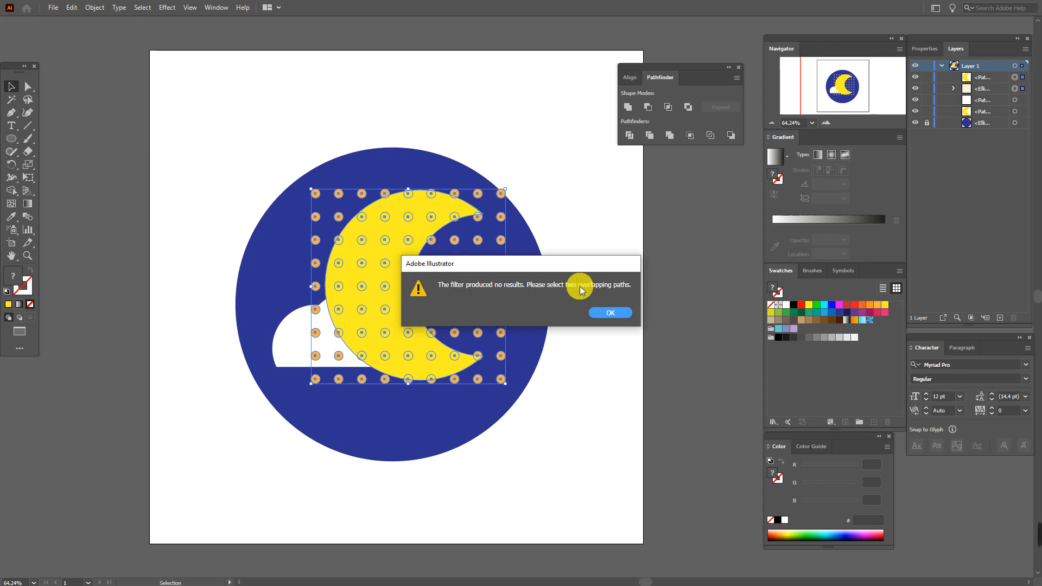
click(608, 312)
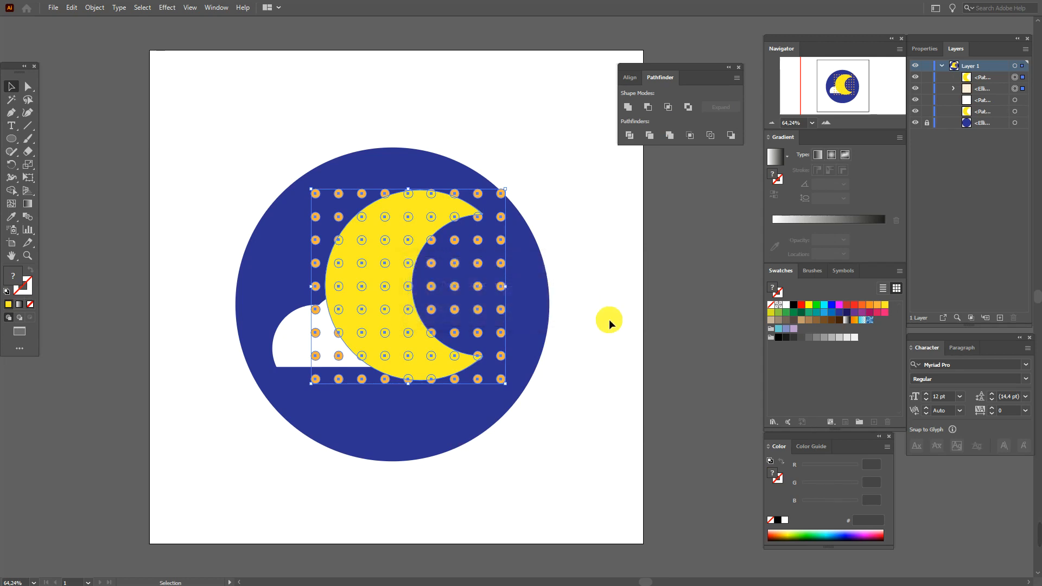
mouse_move(690, 135)
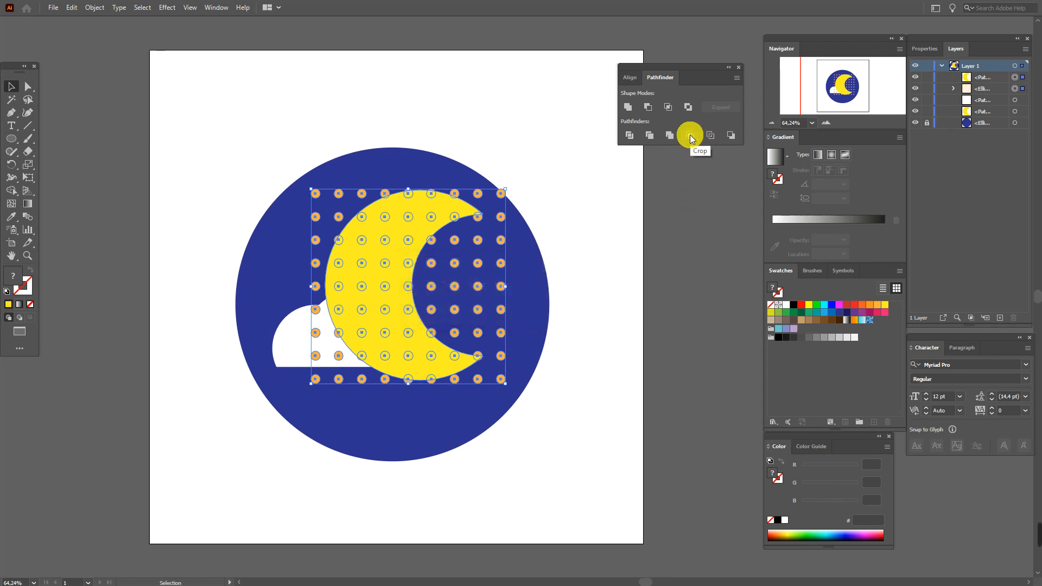
click(689, 135)
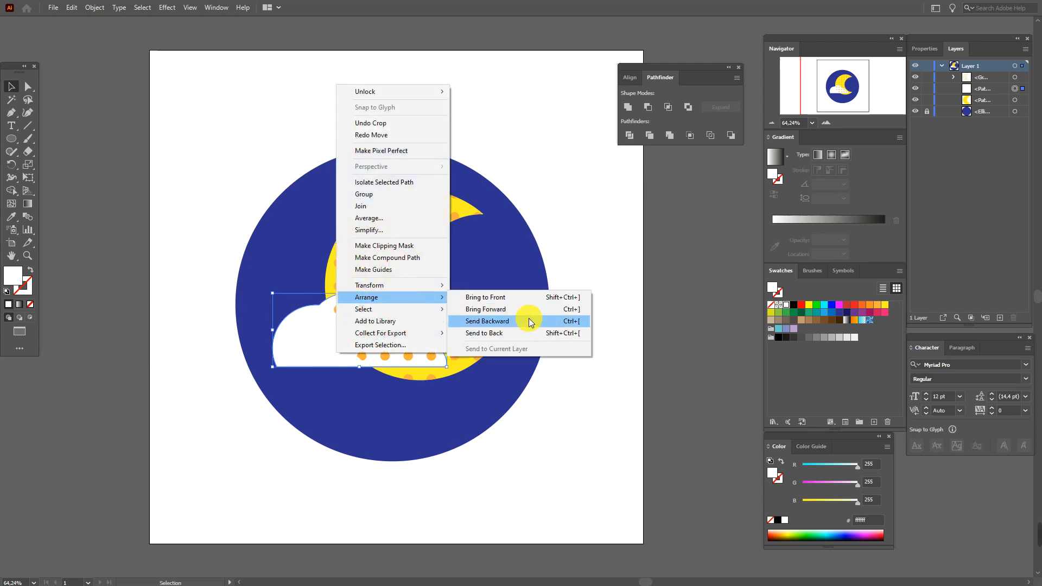
- Bring the white cloud back in front of the dotted moon
click(487, 321)
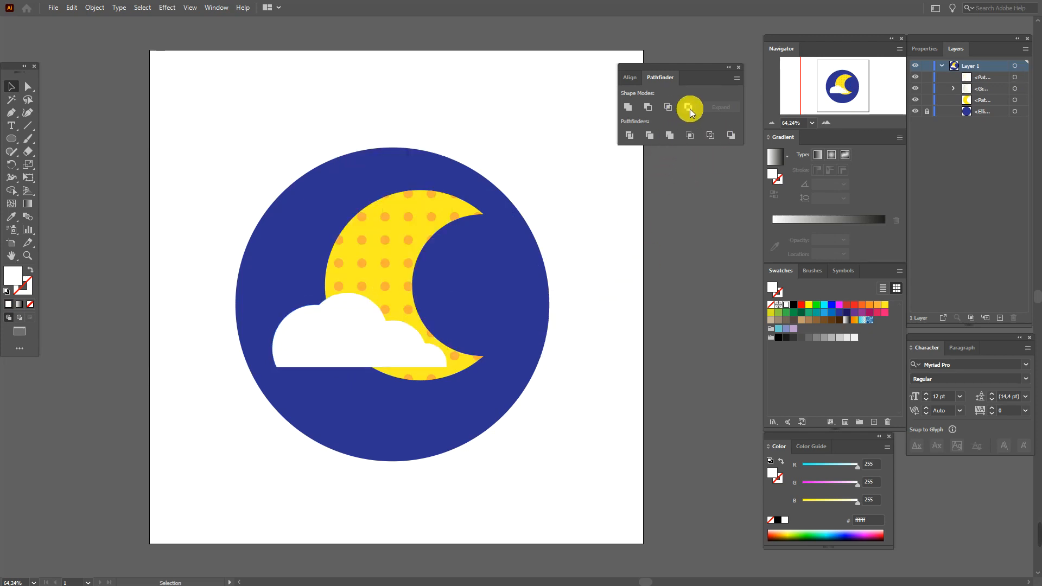
mouse_move(689, 107)
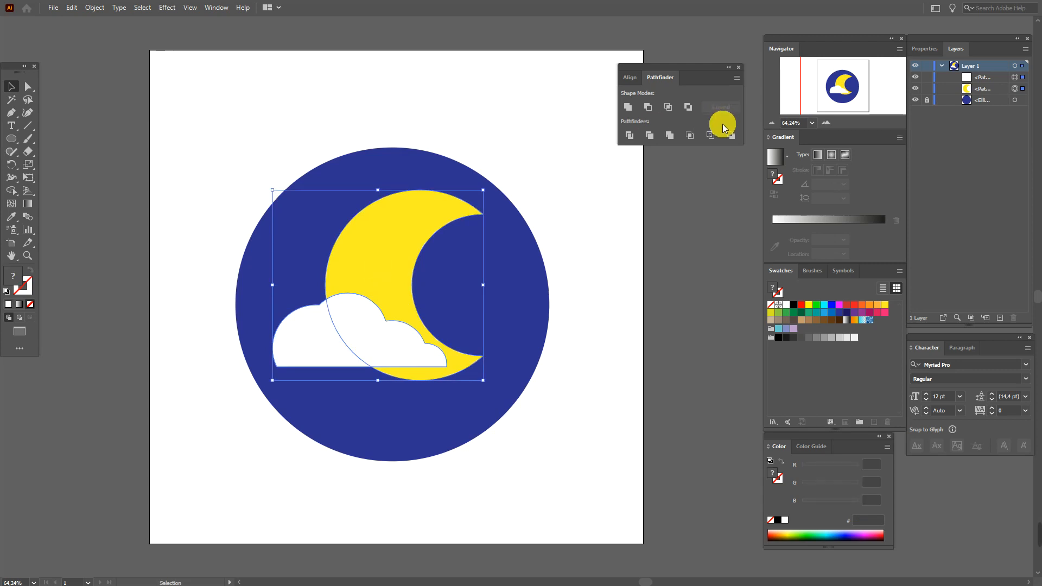
mouse_move(711, 136)
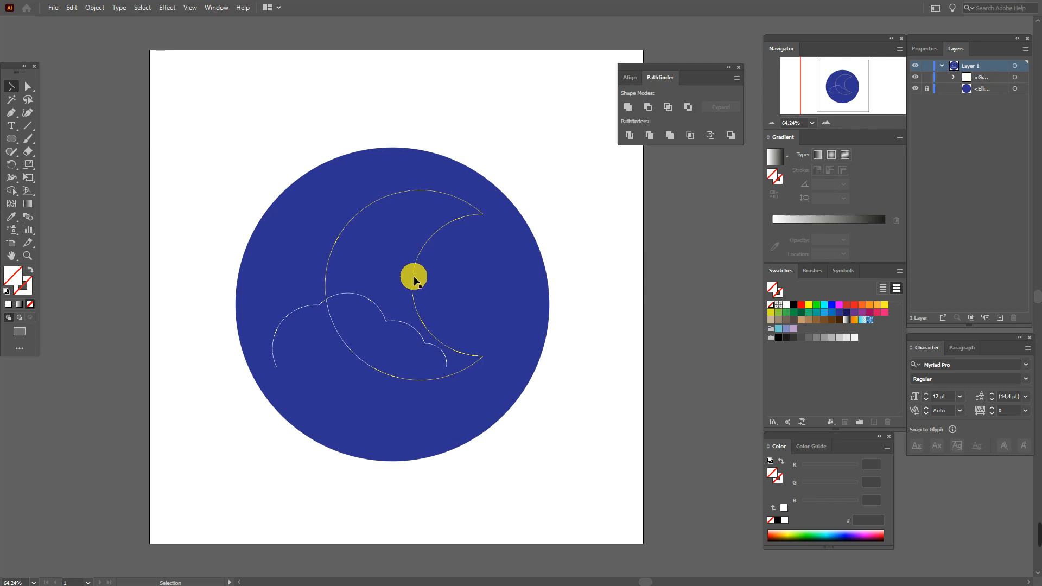
right_click(415, 278)
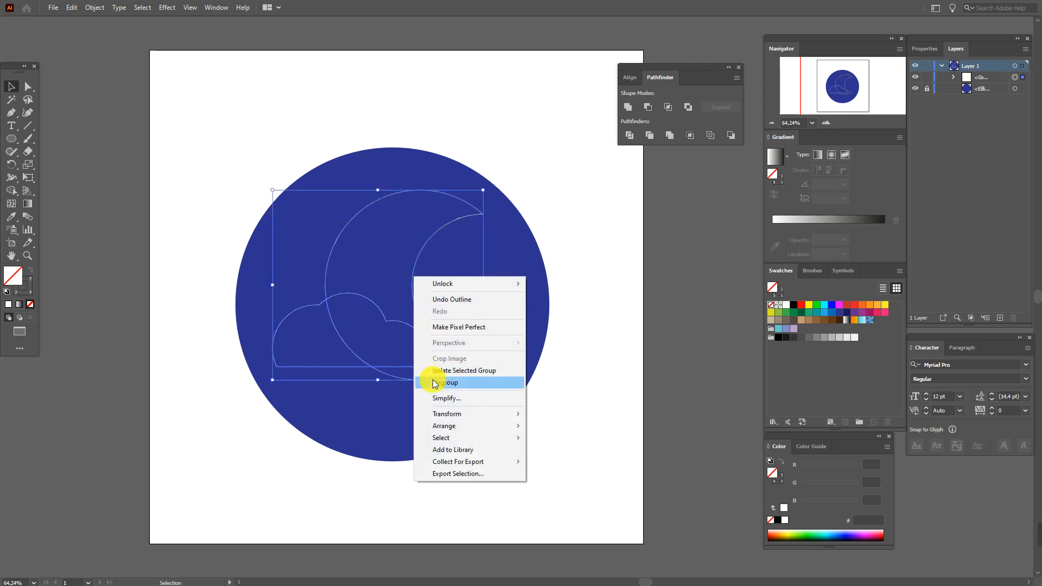
click(449, 383)
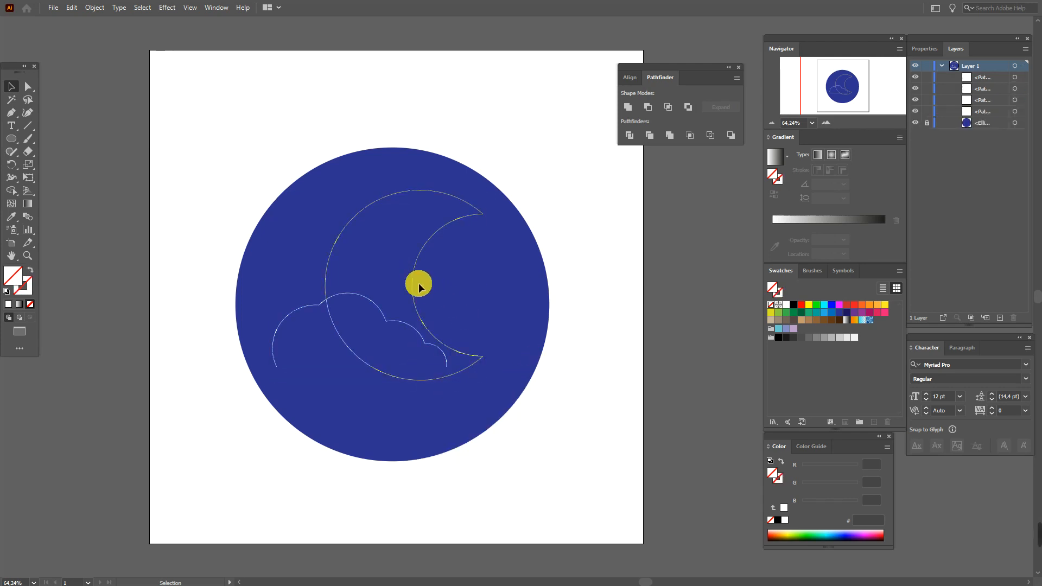
drag(418, 284, 475, 245)
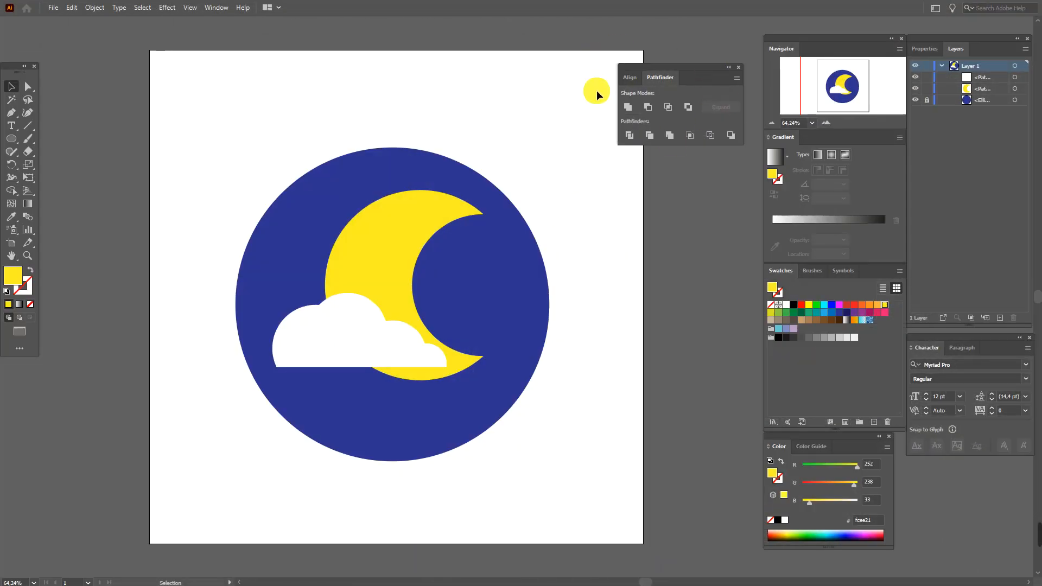
mouse_move(672, 261)
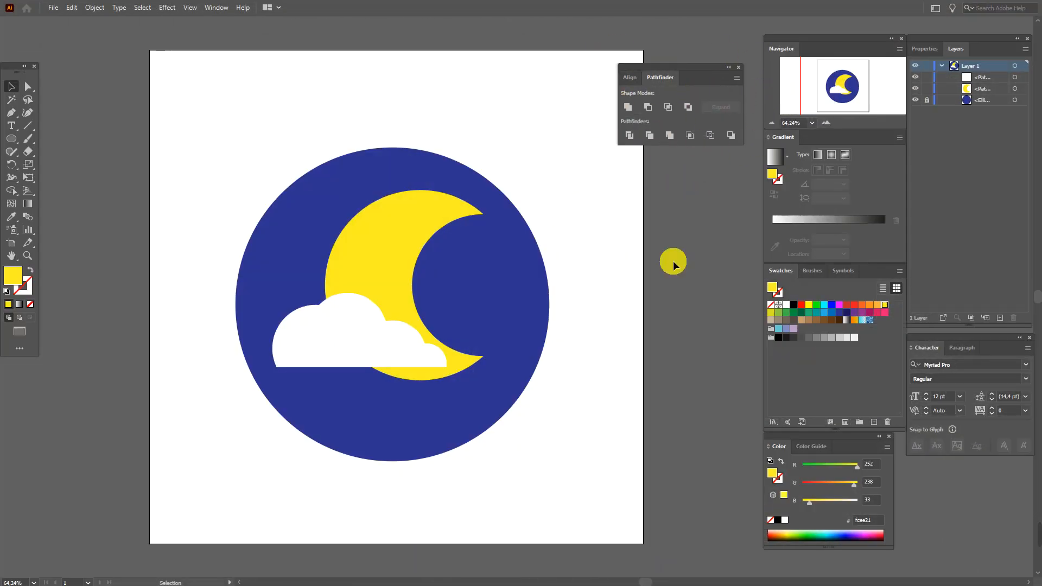